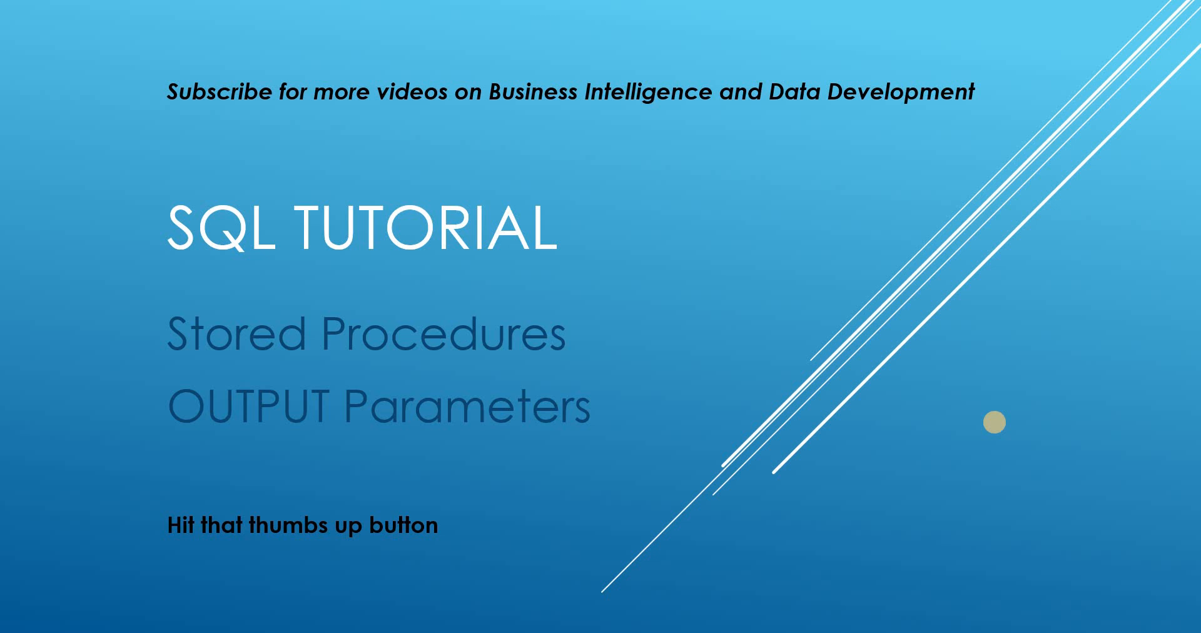
- Add a CREATE PROCEDURE spReturnEmployeePosition header on a new line below the Employees query
{"action": "key", "text": "Right"}
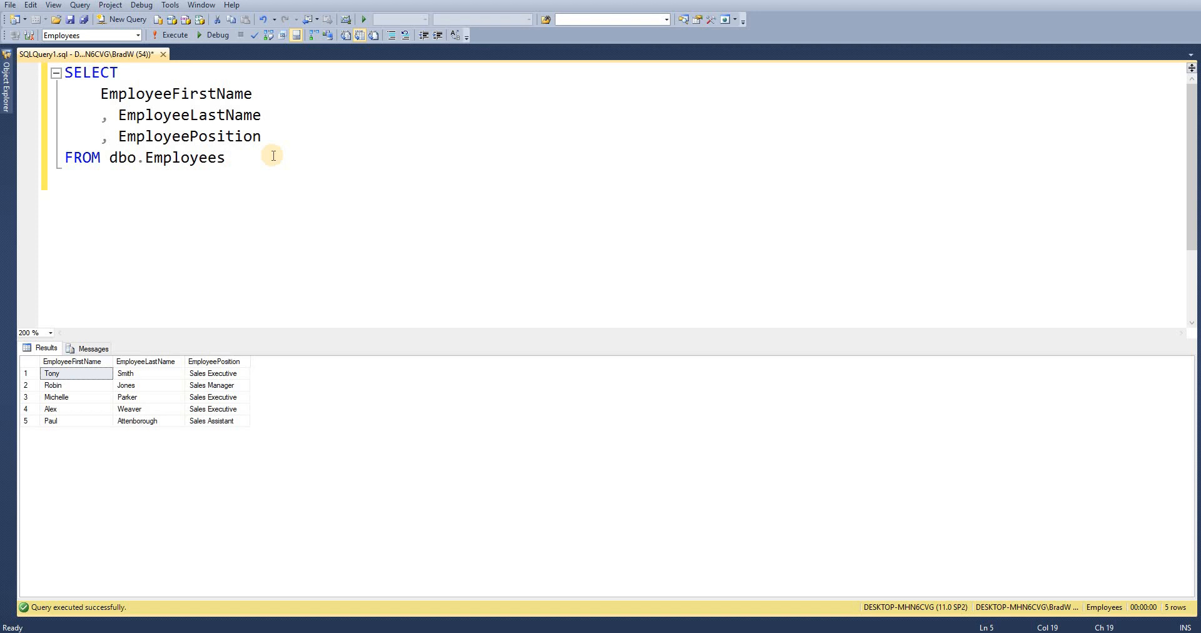
{"action": "left_click", "coordinate": [226, 157]}
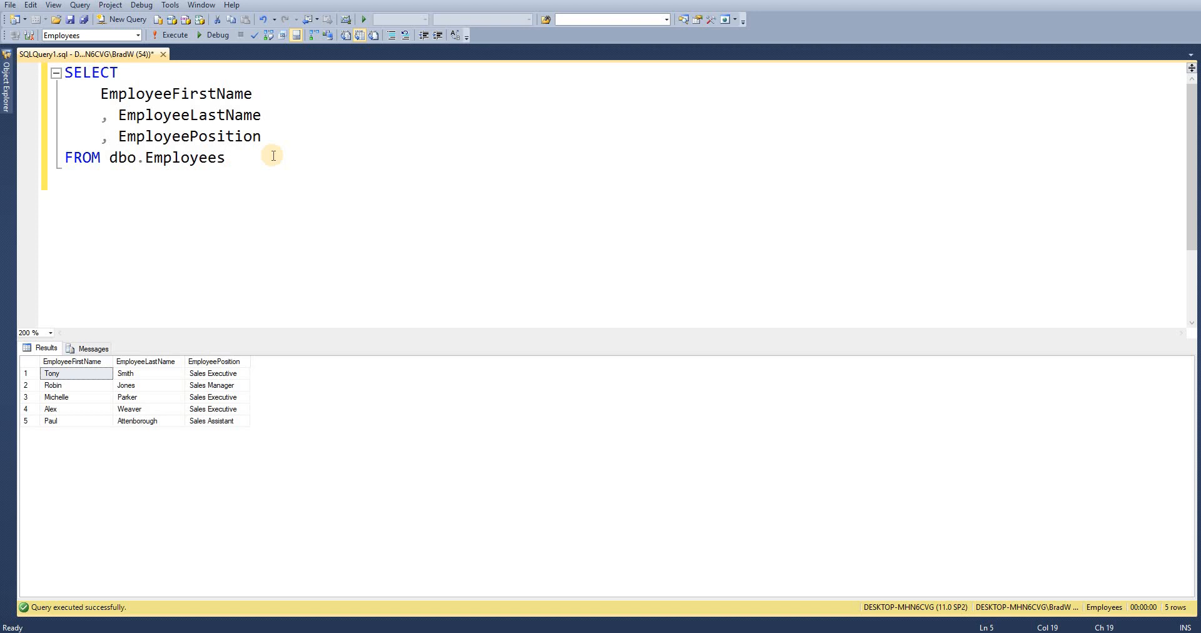
{"action": "left_click", "coordinate": [226, 157]}
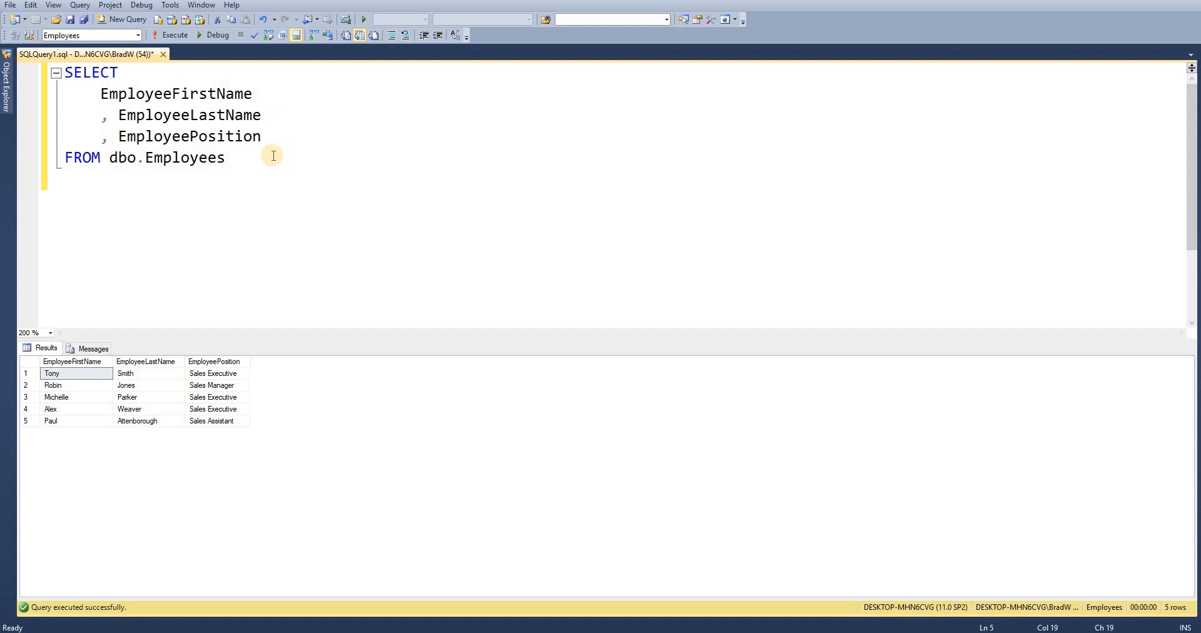
{"action": "left_click", "coordinate": [226, 157]}
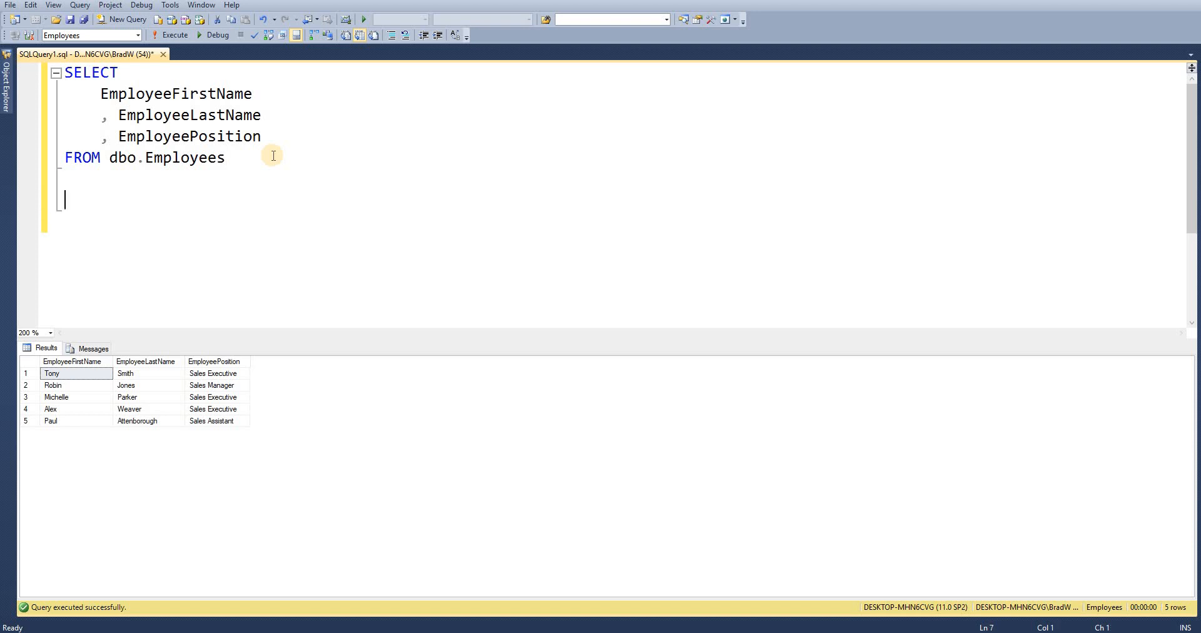
{"action": "type", "text": "CREATE"}
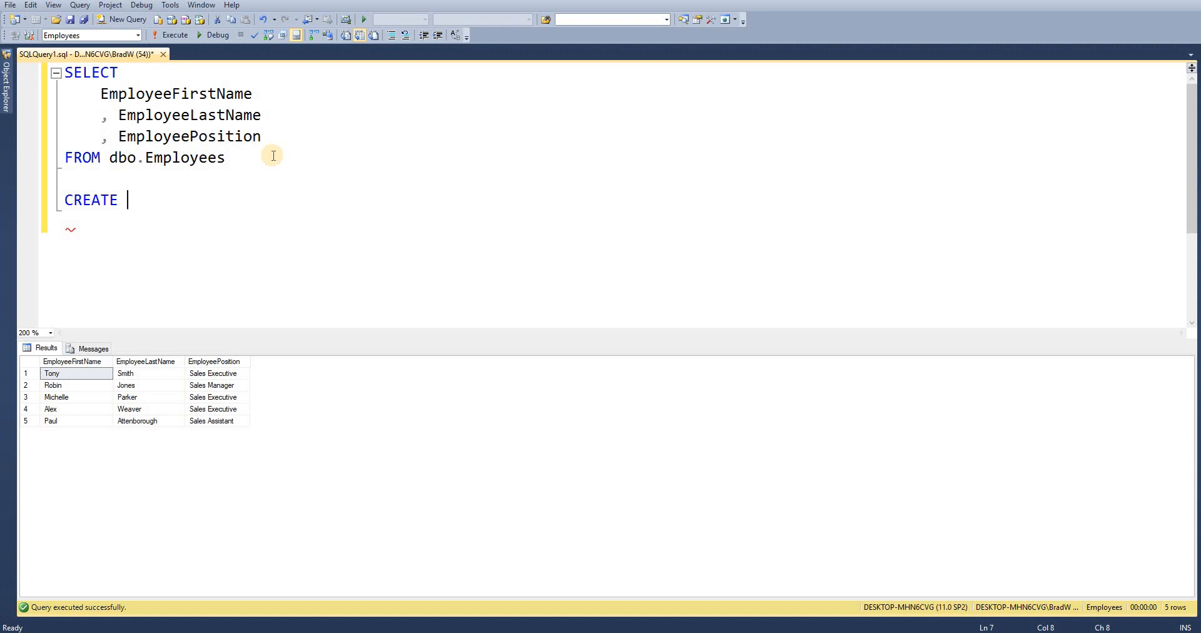
{"action": "type", "text": "PR"}
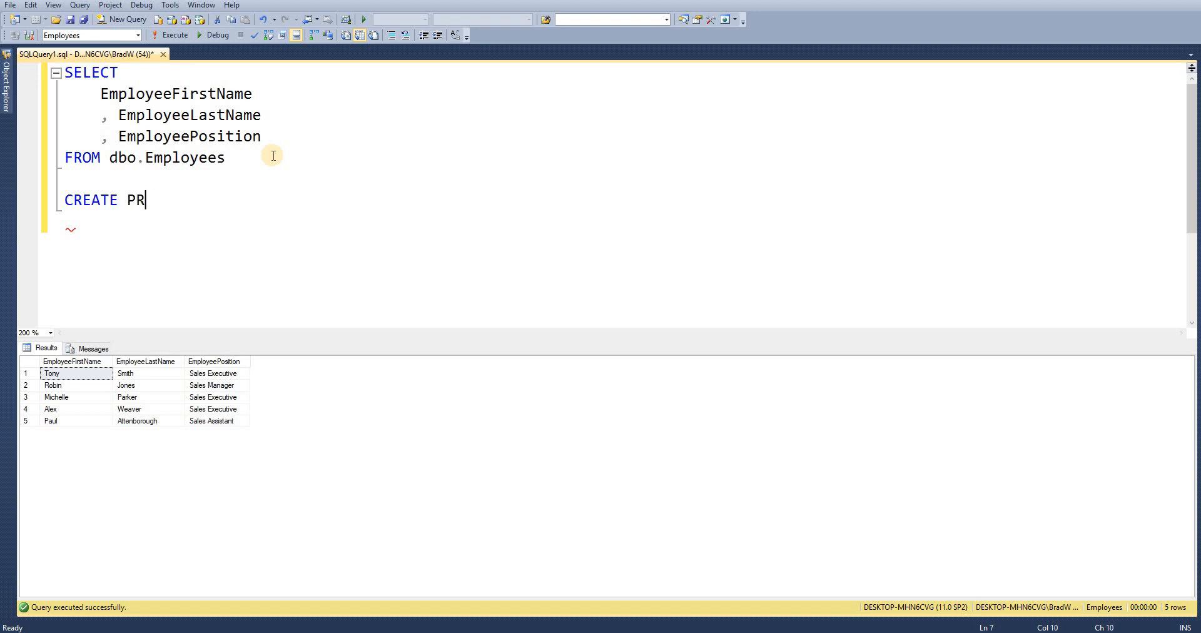
{"action": "type", "text": "OCEDURE"}
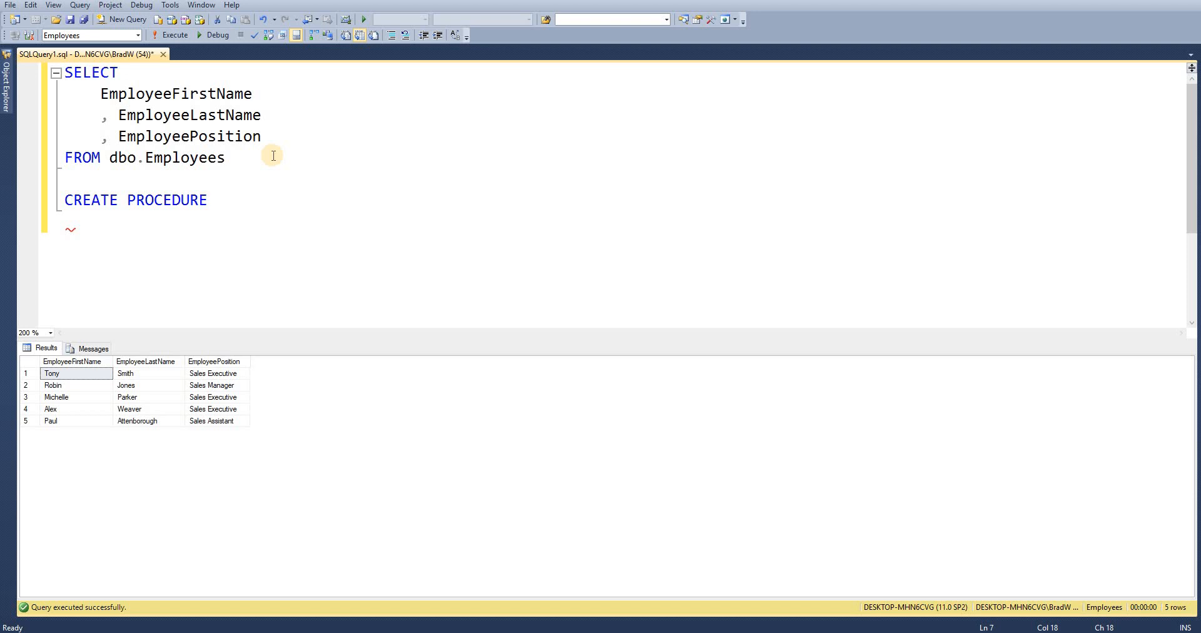
{"action": "type", "text": "spRe"}
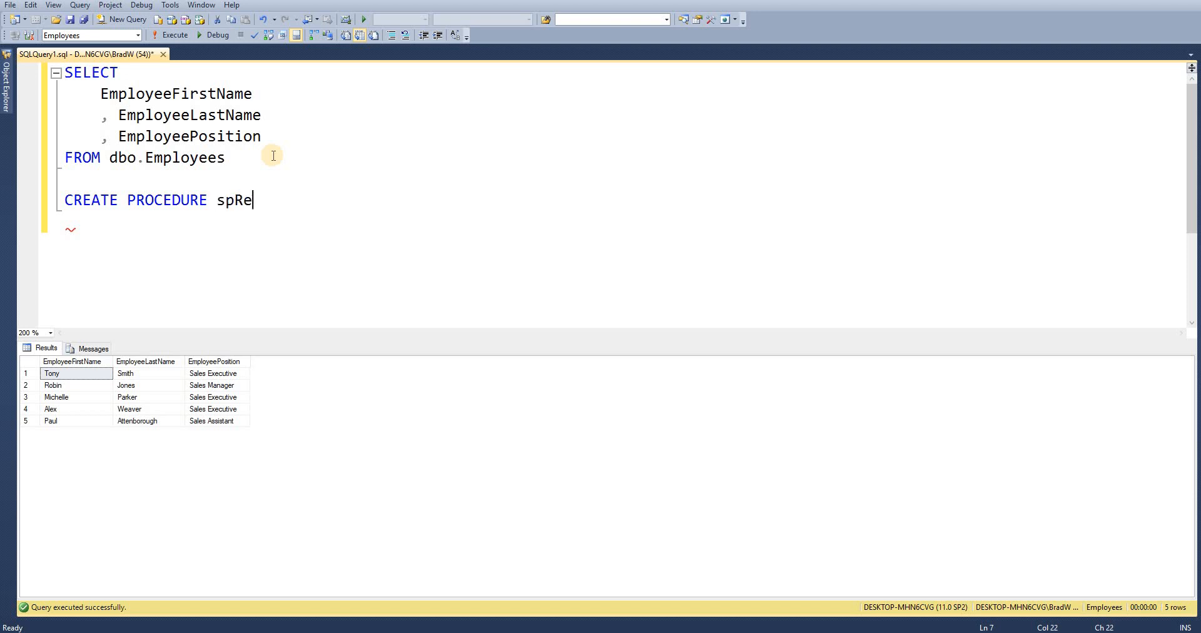
{"action": "type", "text": "turnE"}
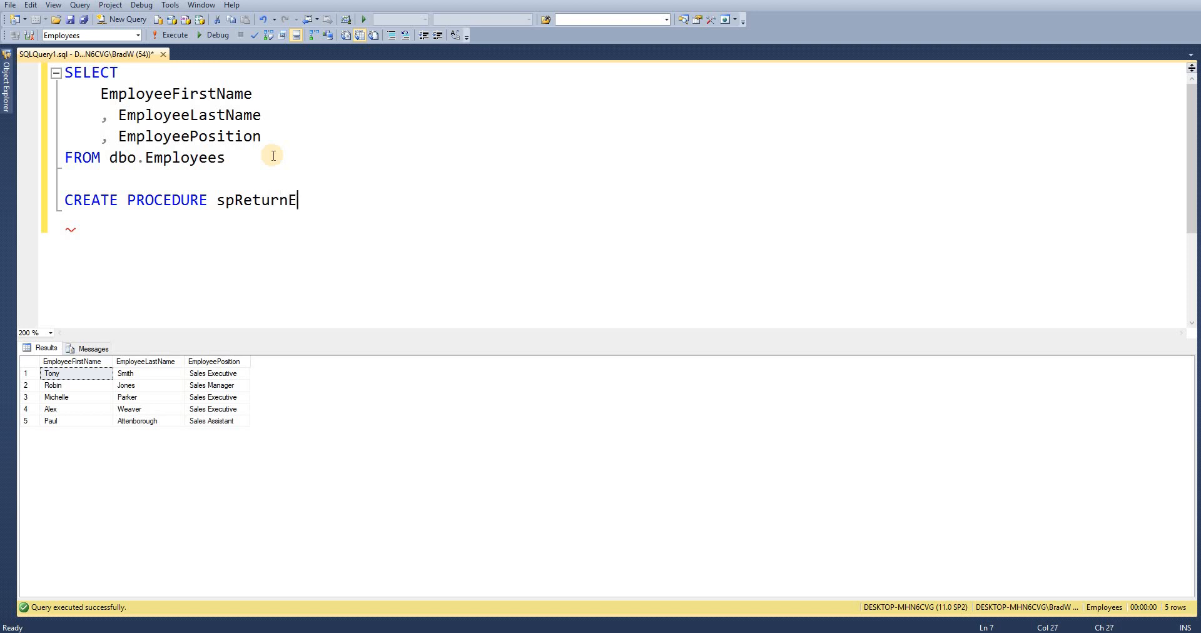
{"action": "type", "text": "mployee"}
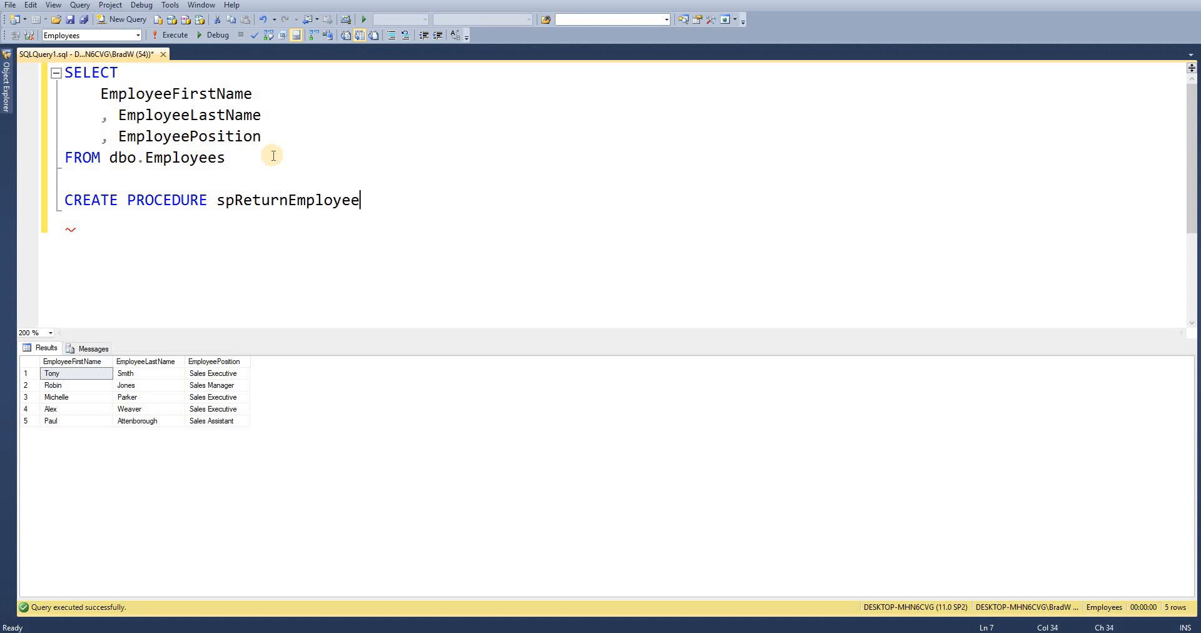
{"action": "type", "text": "Pos"}
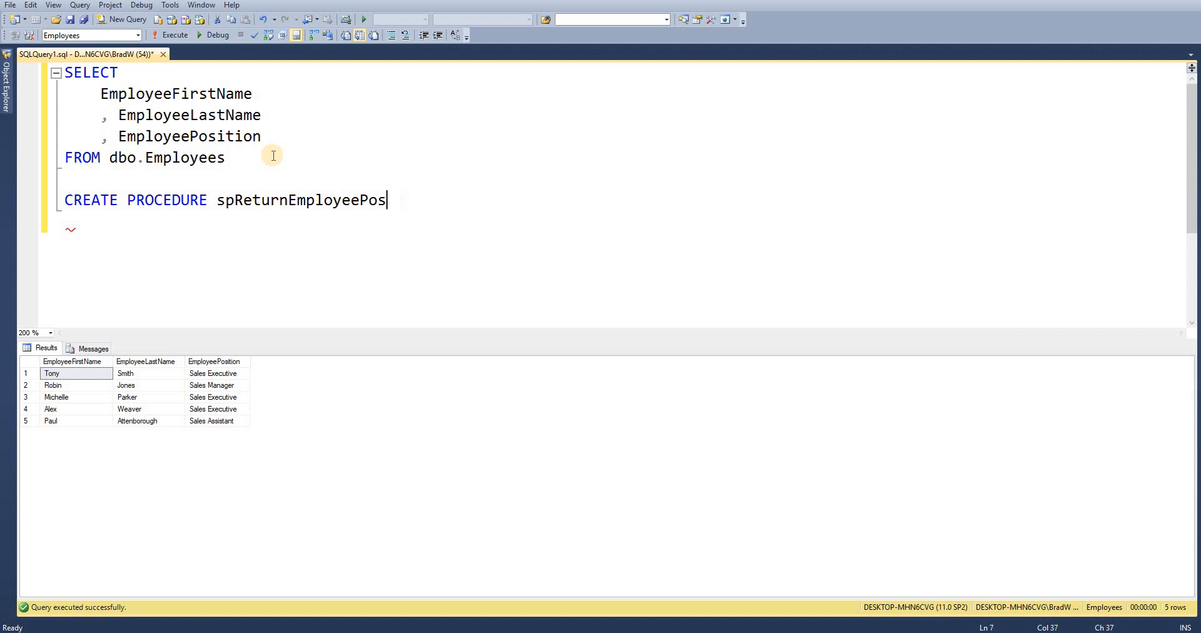
{"action": "type", "text": "ition"}
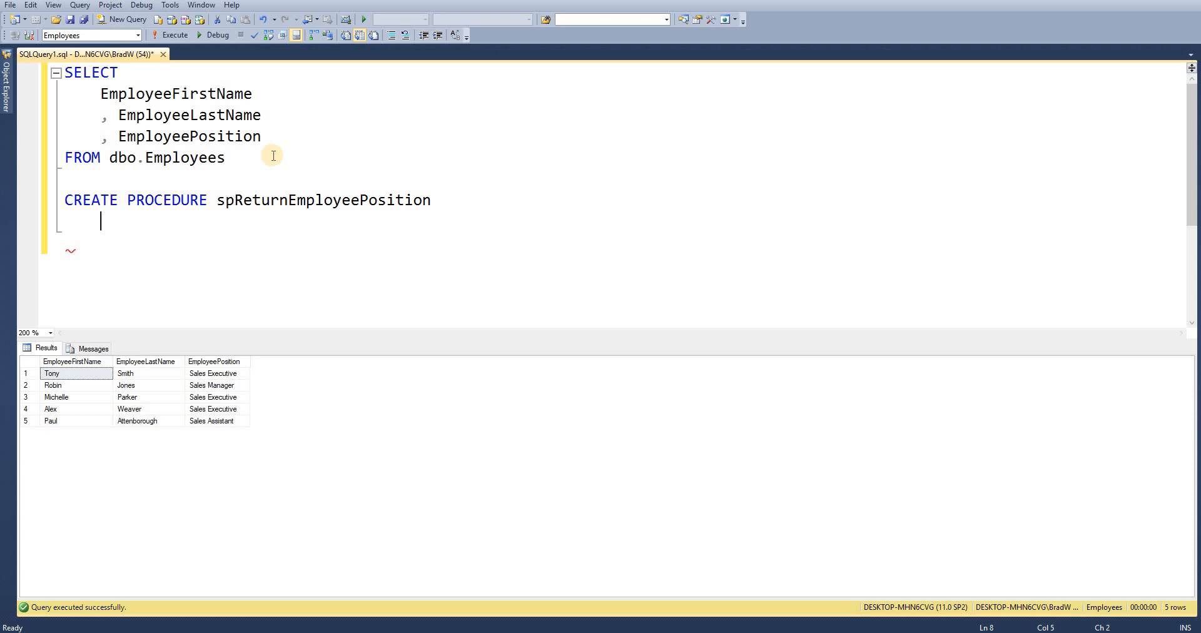
{"action": "type", "text": "@"}
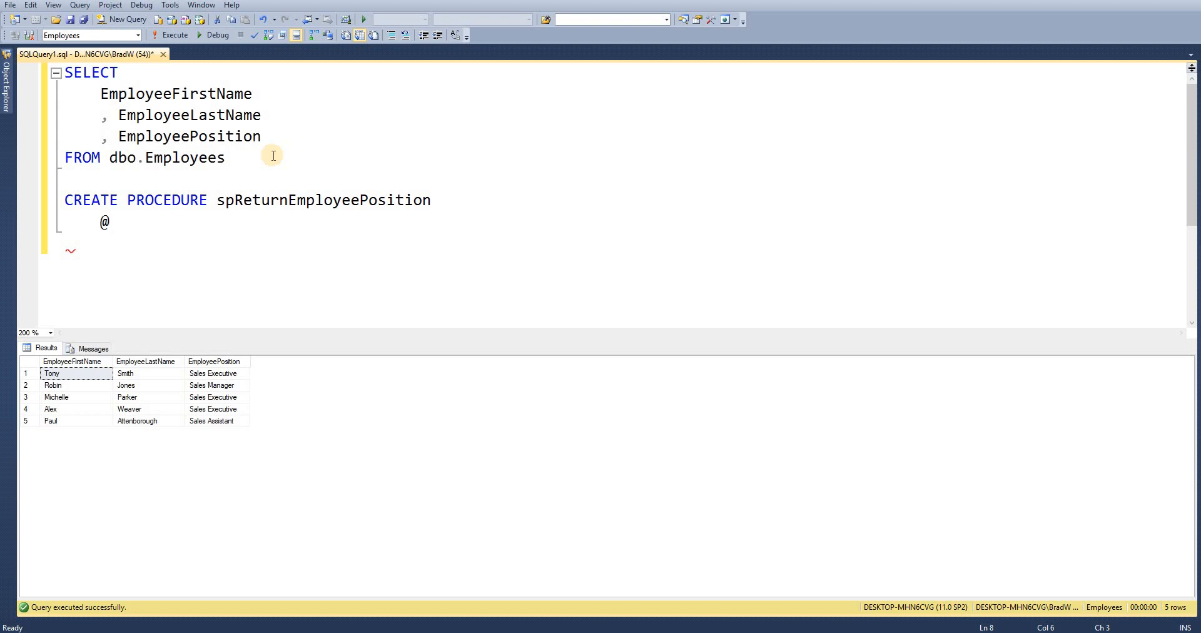
{"action": "type", "text": "FirstName"}
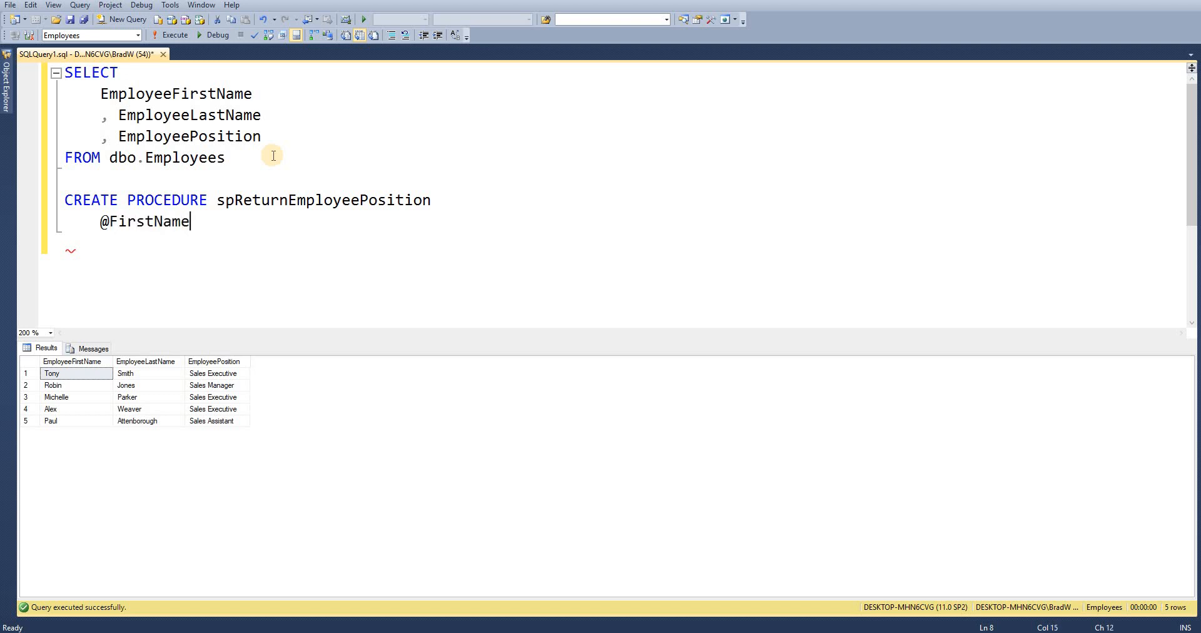
{"action": "type", "text": "VARCHAR("}
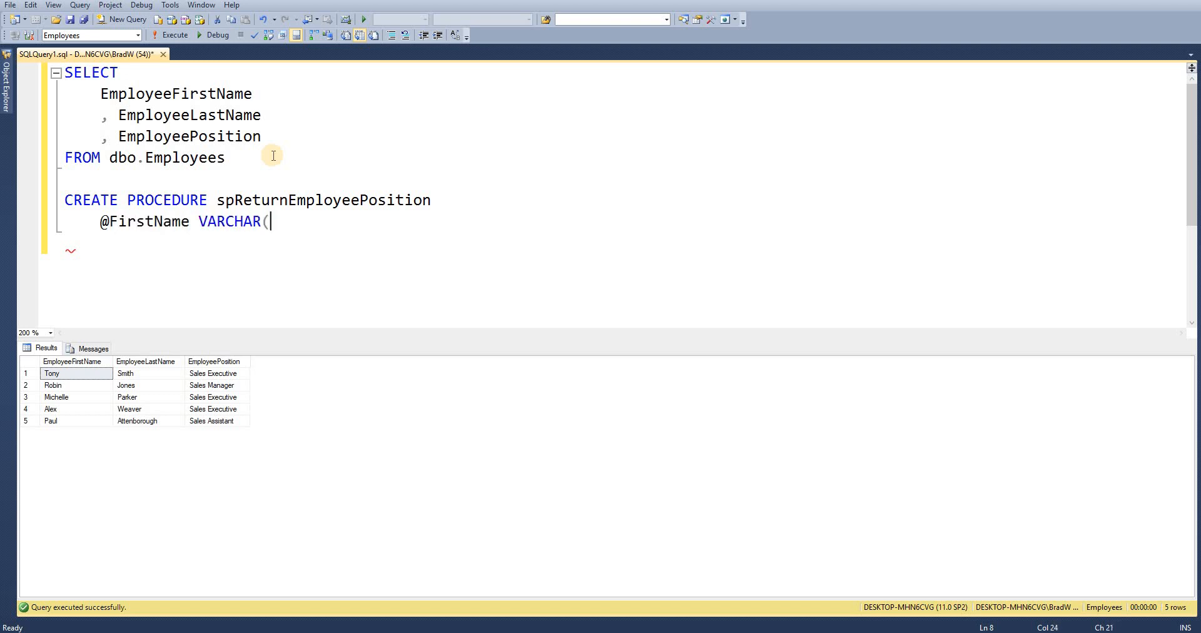
{"action": "type", "text": "50)"}
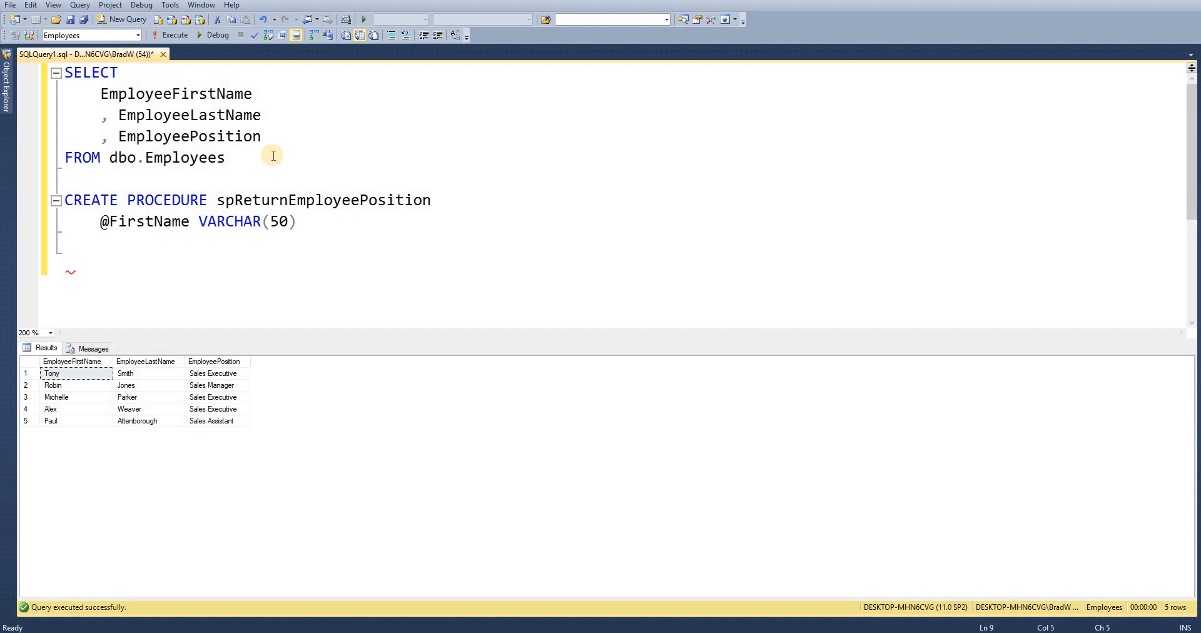
{"action": "type", "text": ", @"}
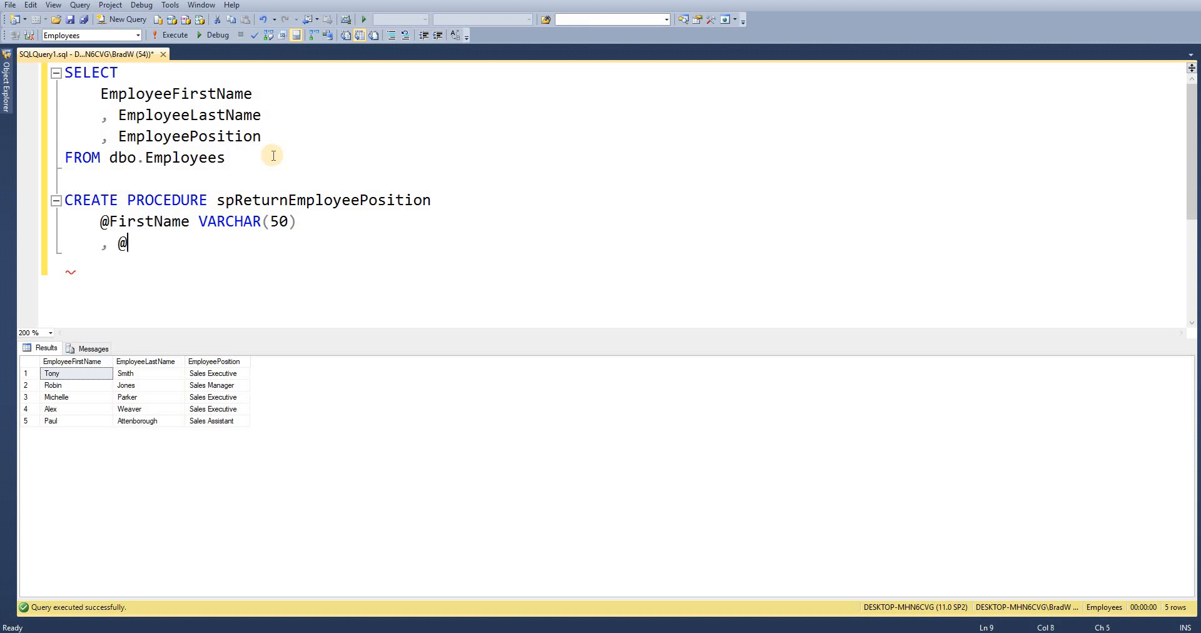
{"action": "type", "text": "Las"}
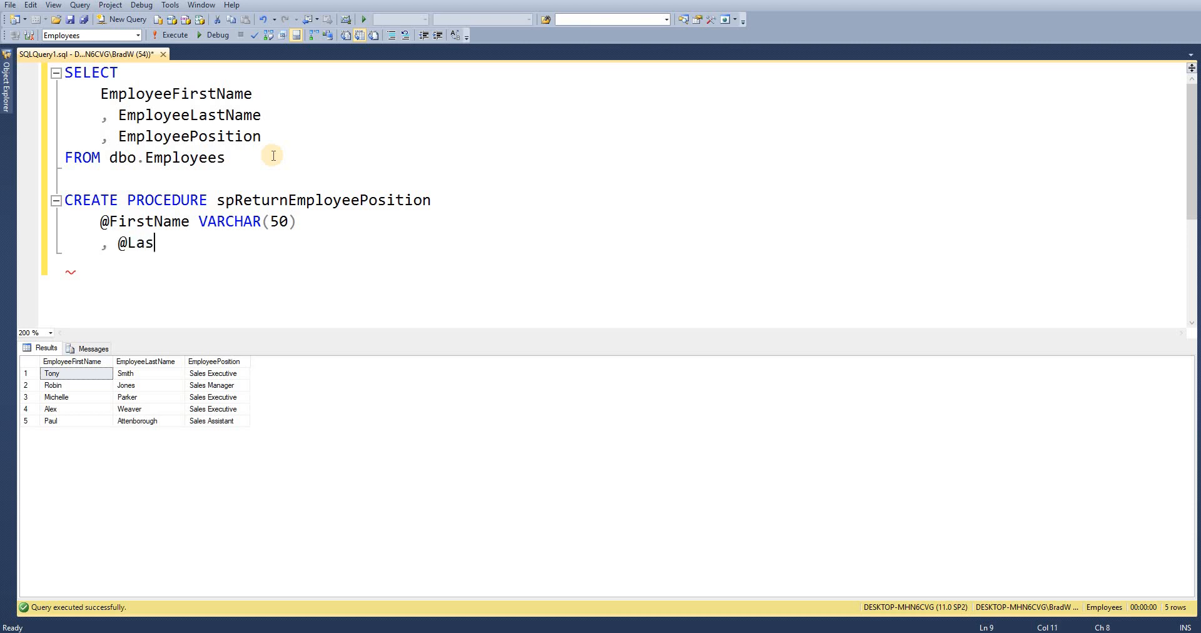
{"action": "type", "text": "tName VARH"}
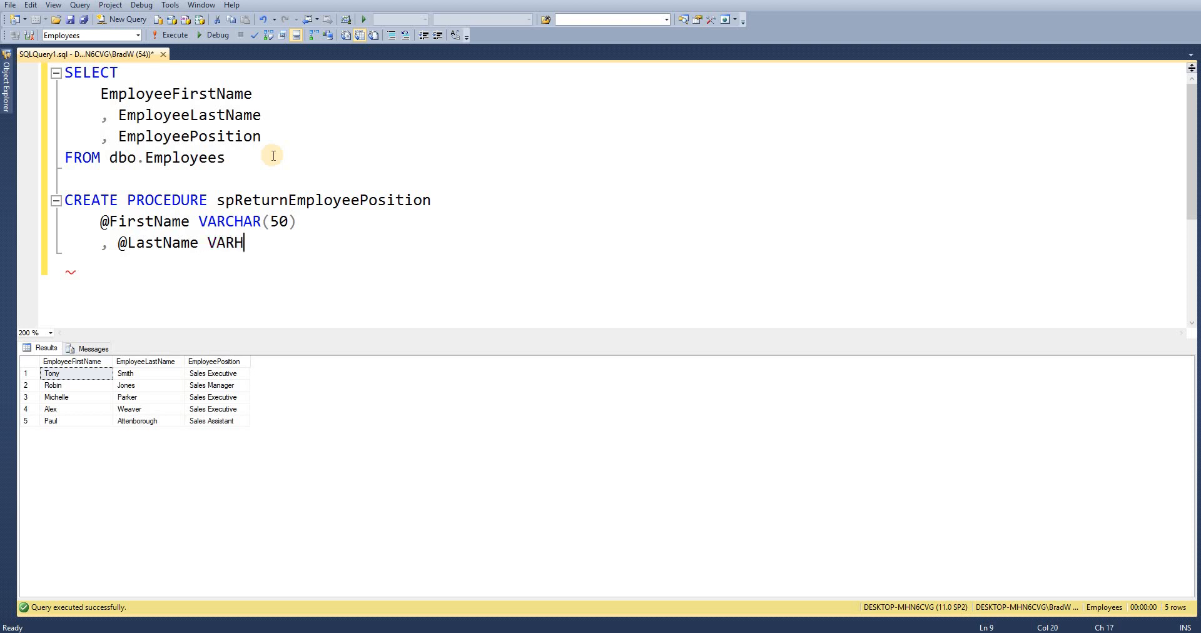
{"action": "type", "text": "CHAR"}
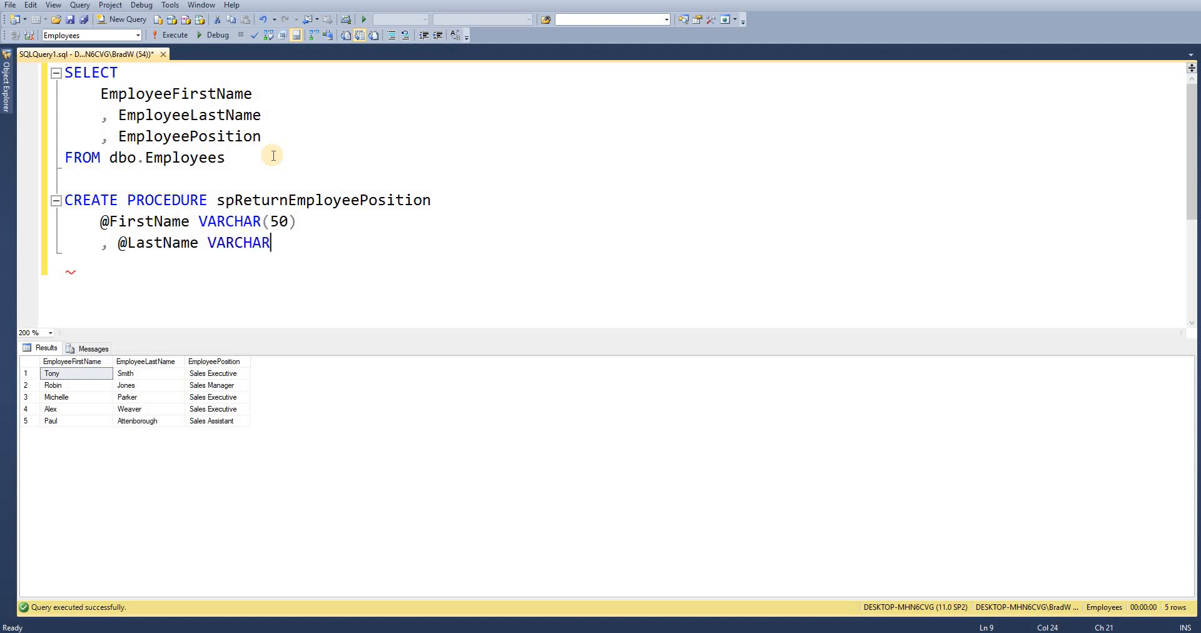
{"action": "type", "text": "(50)"}
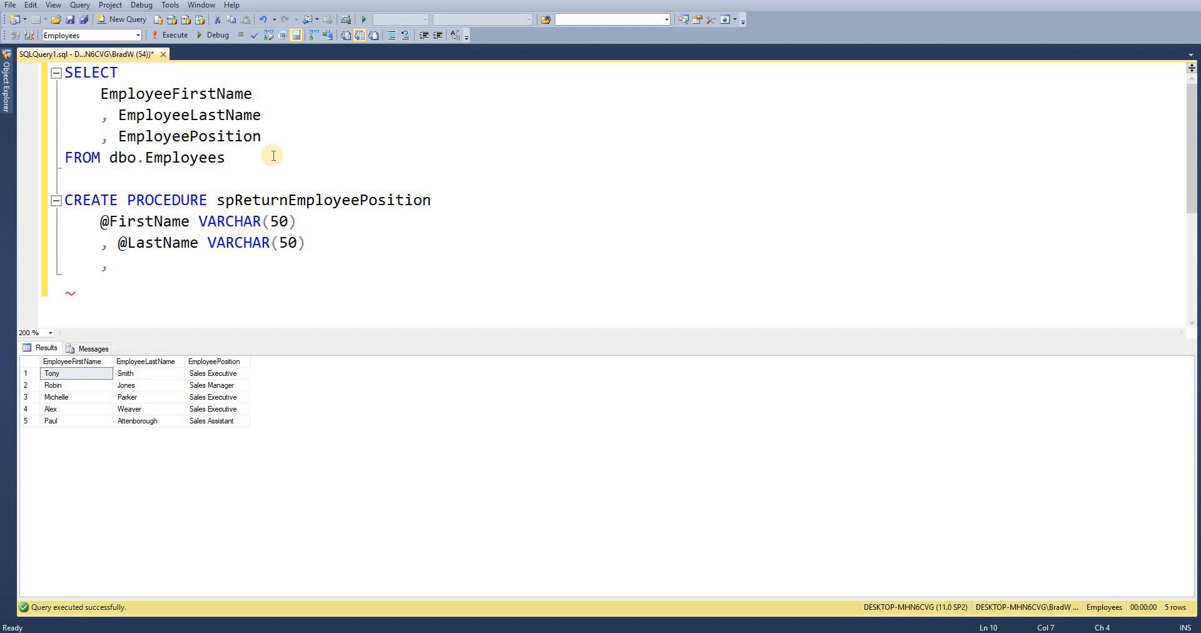
{"action": "type", "text": "@Pos"}
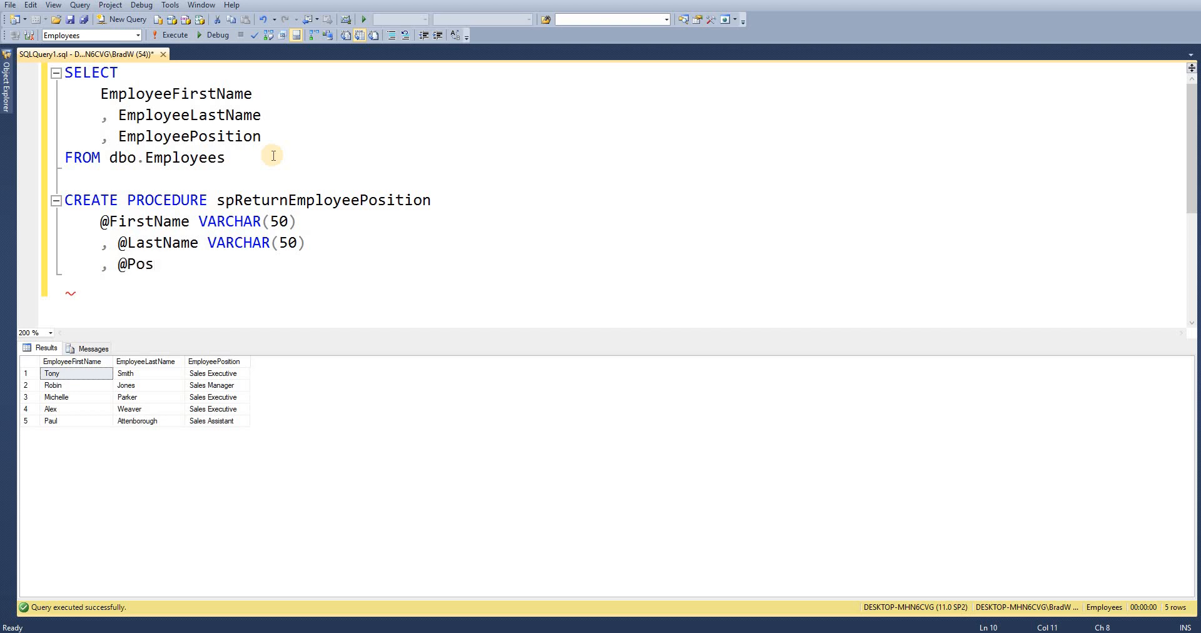
{"action": "type", "text": "ition"}
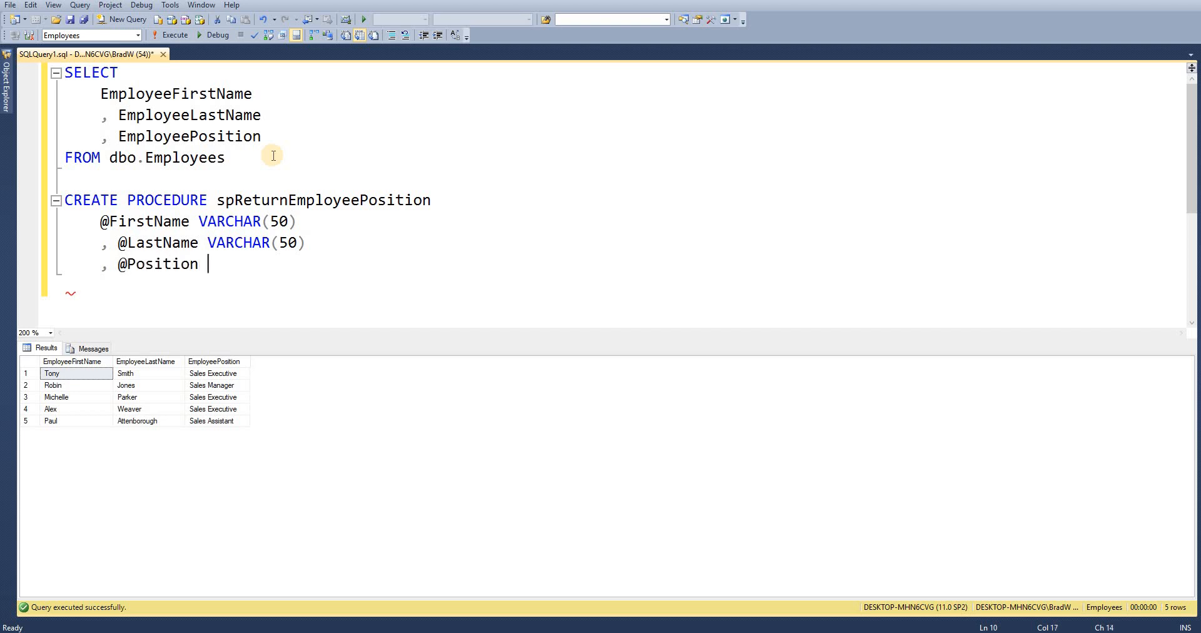
{"action": "type", "text": "VARCHAR"}
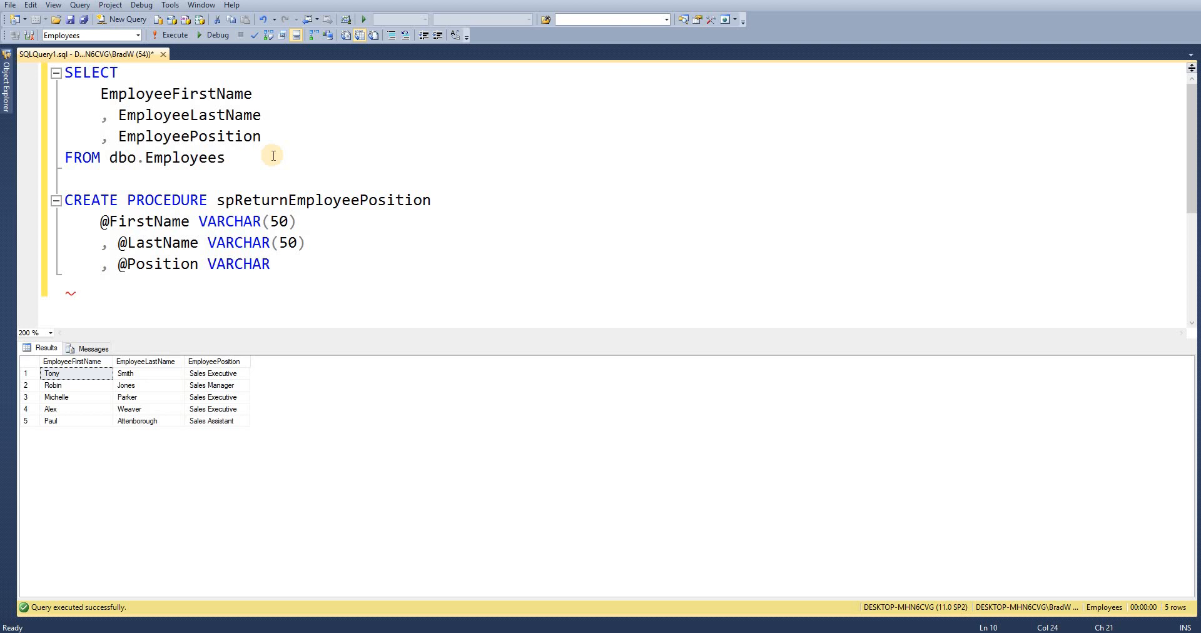
{"action": "type", "text": "(50)"}
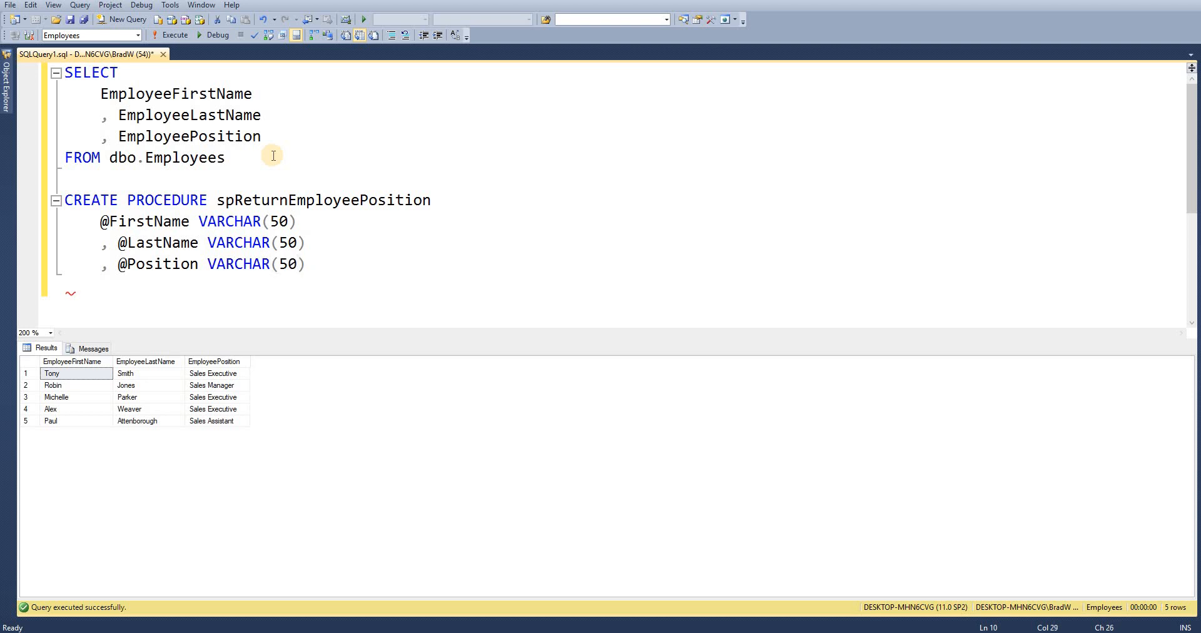
{"action": "type", "text": "OUTPUT"}
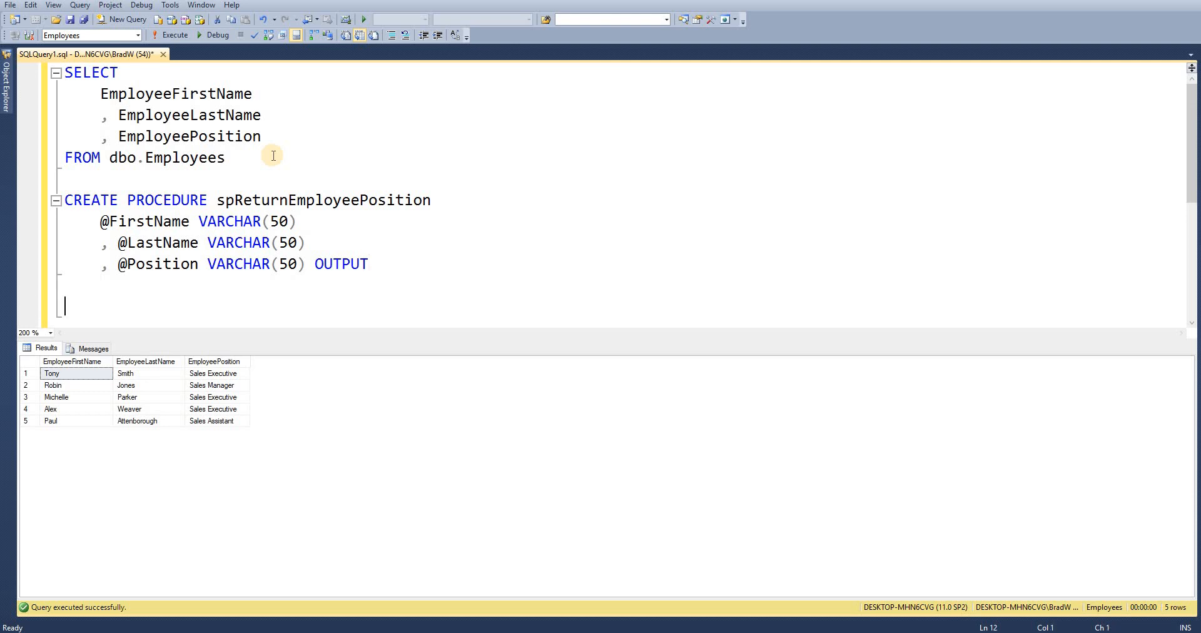
{"action": "type", "text": "AS"}
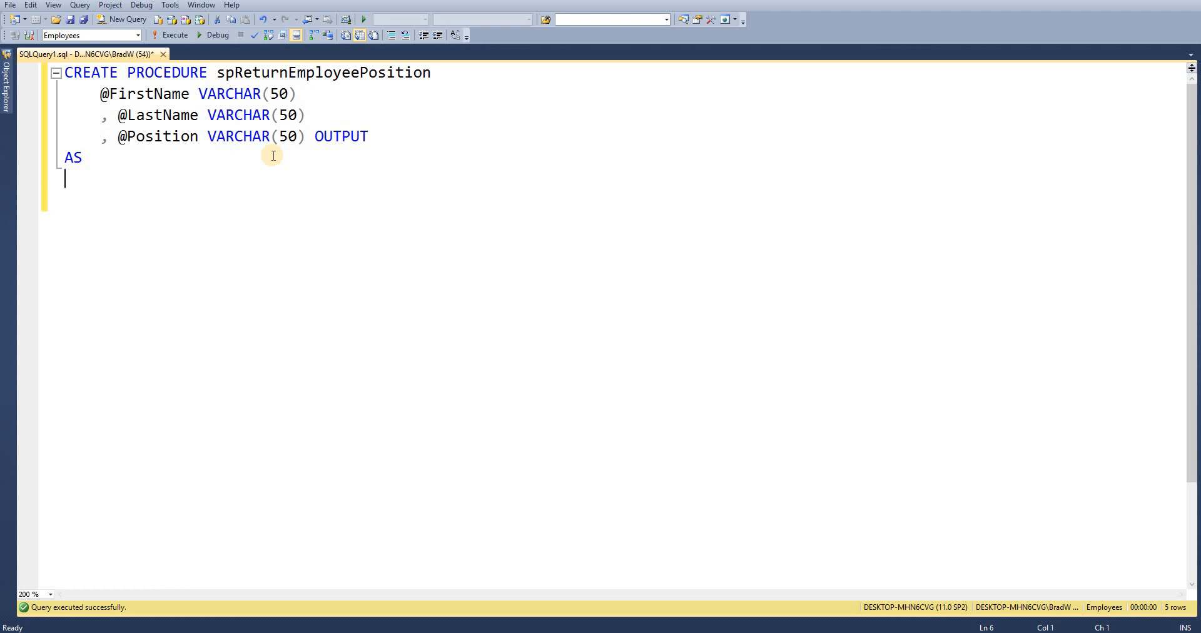
{"action": "type", "text": "BEG"}
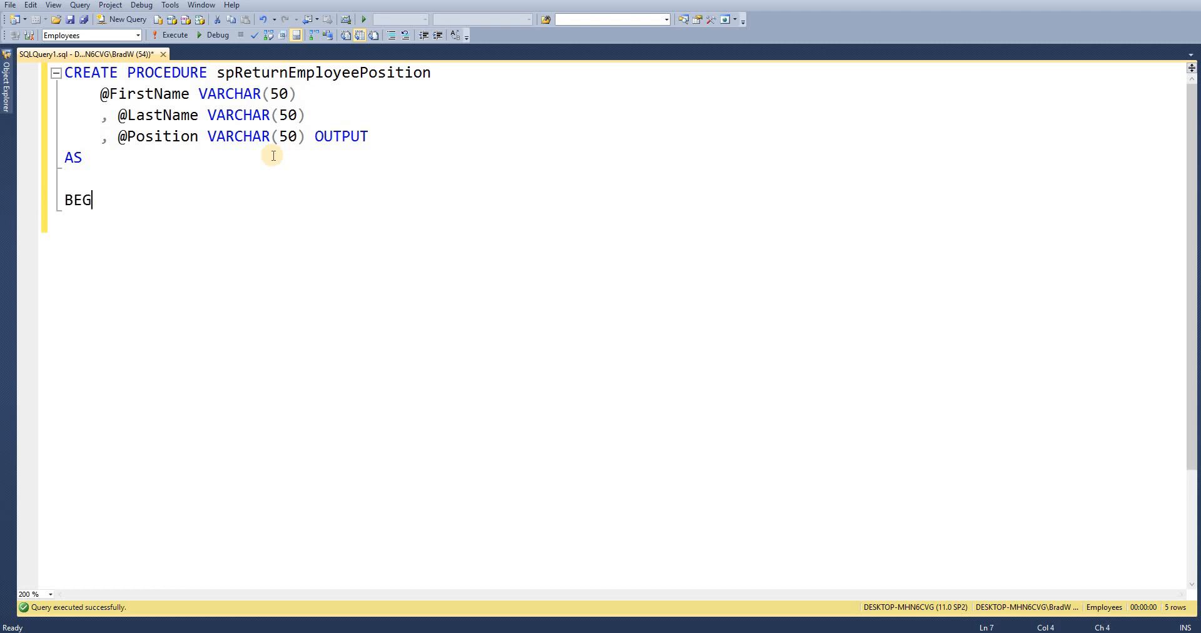
{"action": "type", "text": "IN"}
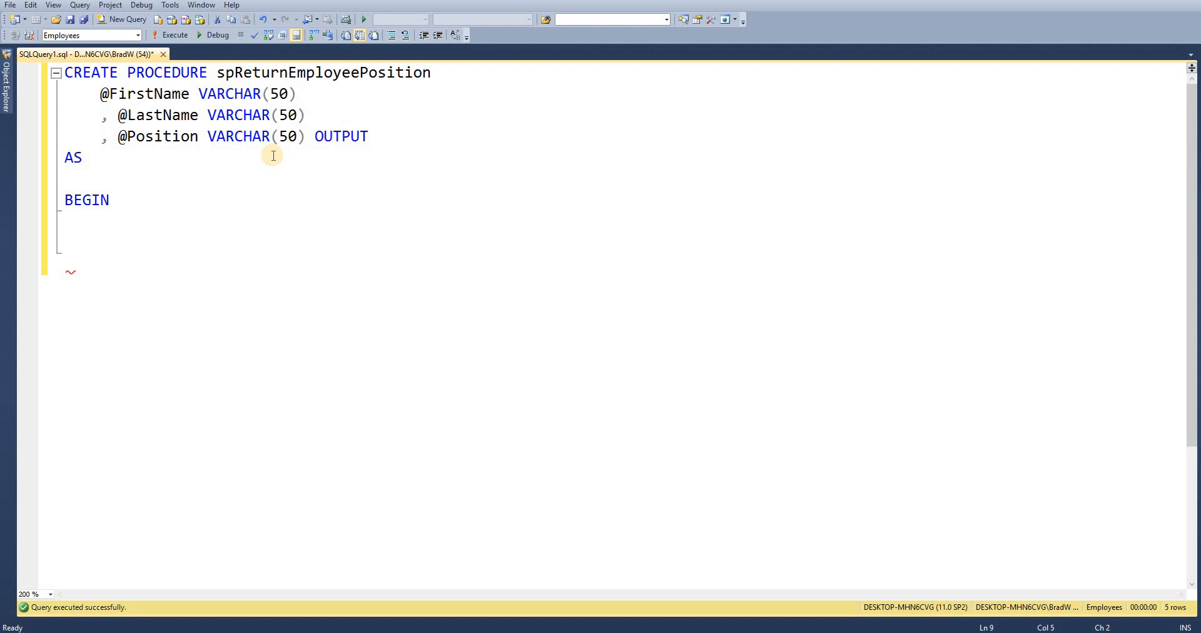
{"action": "type", "text": "SELECT"}
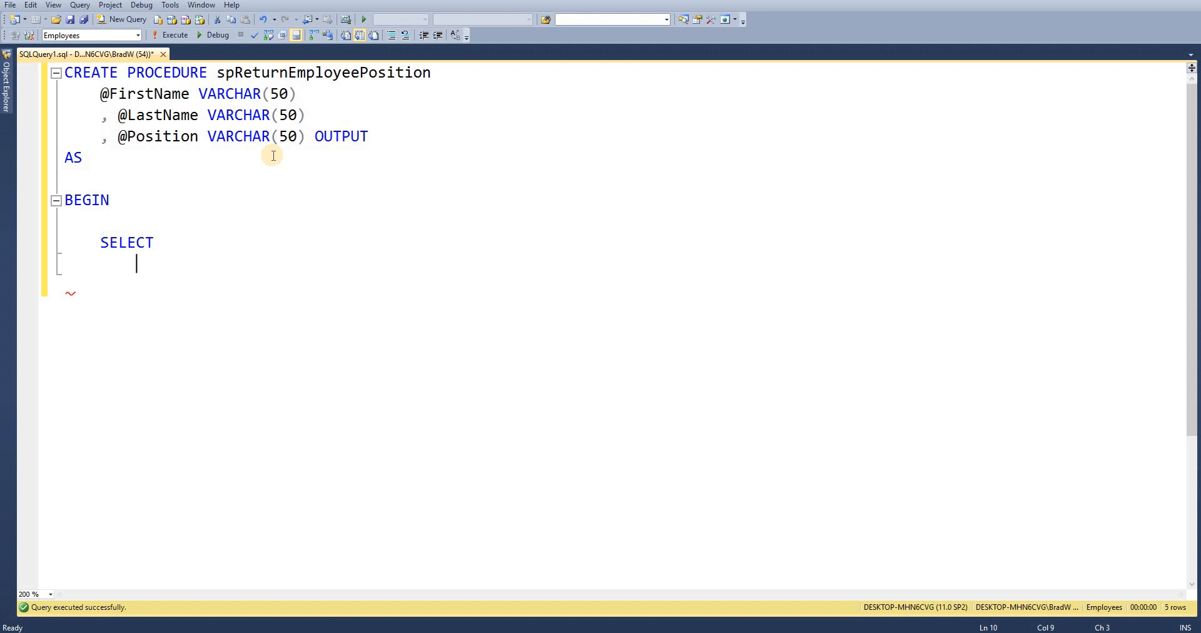
{"action": "type", "text": "@"}
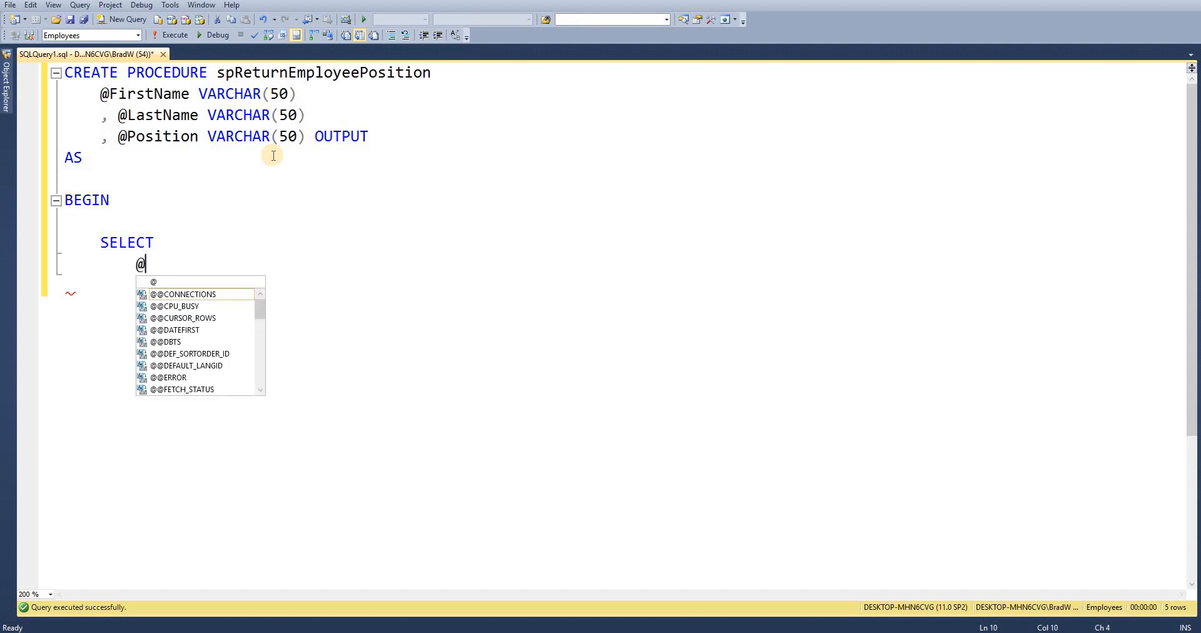
{"action": "type", "text": "Pos"}
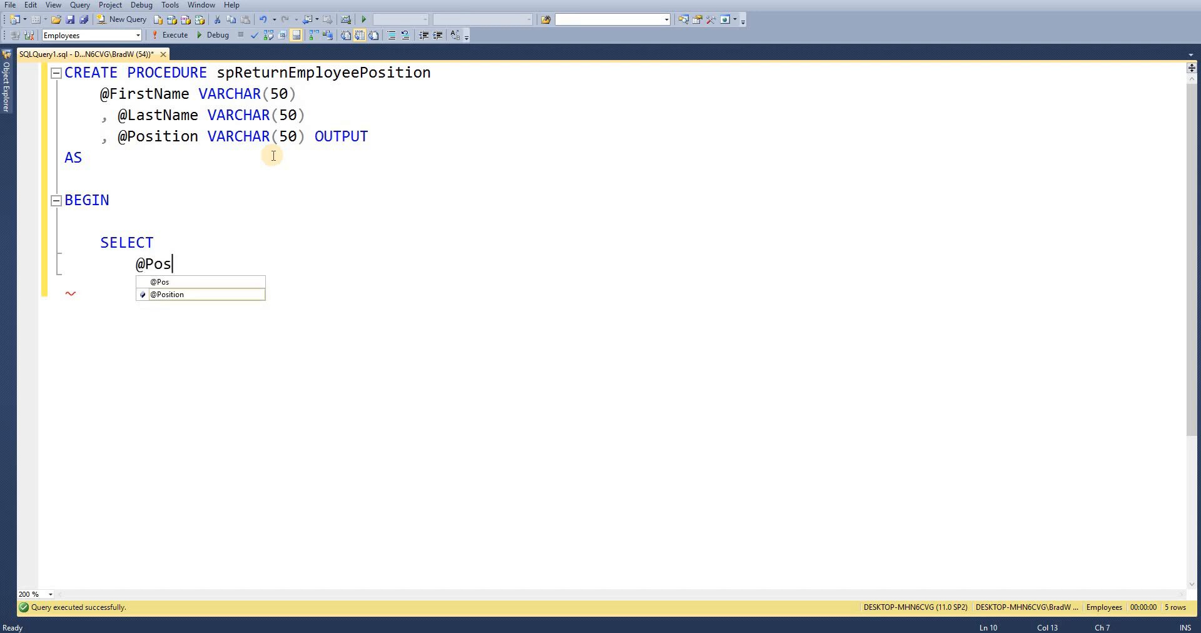
{"action": "key", "text": "Tab"}
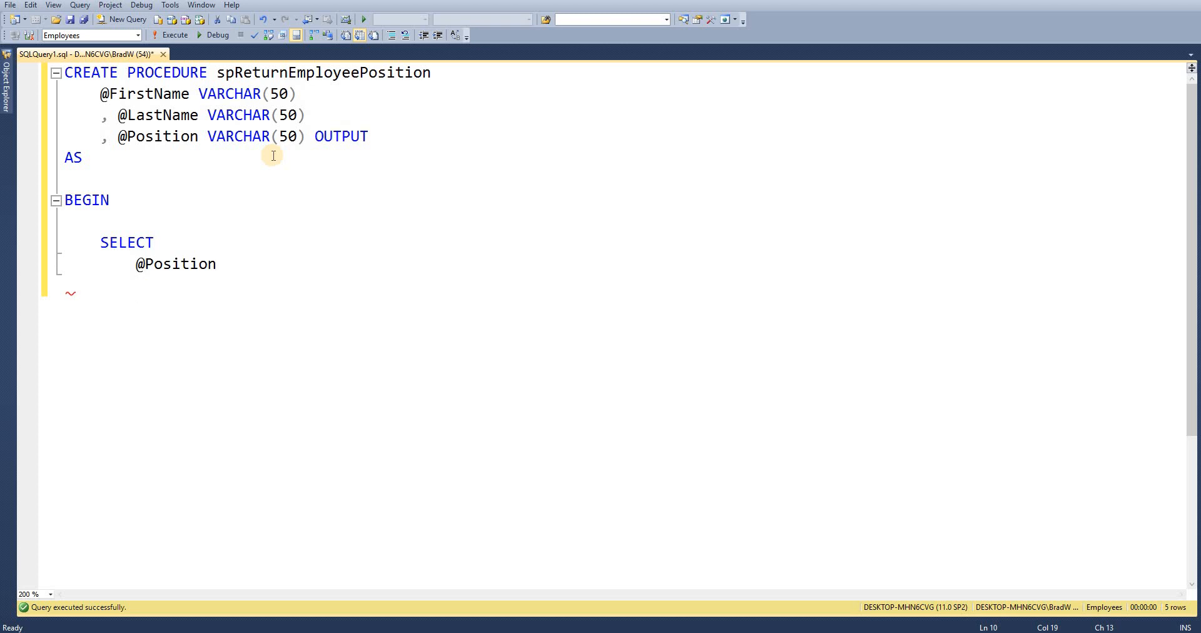
{"action": "type", "text": "= Emplo"}
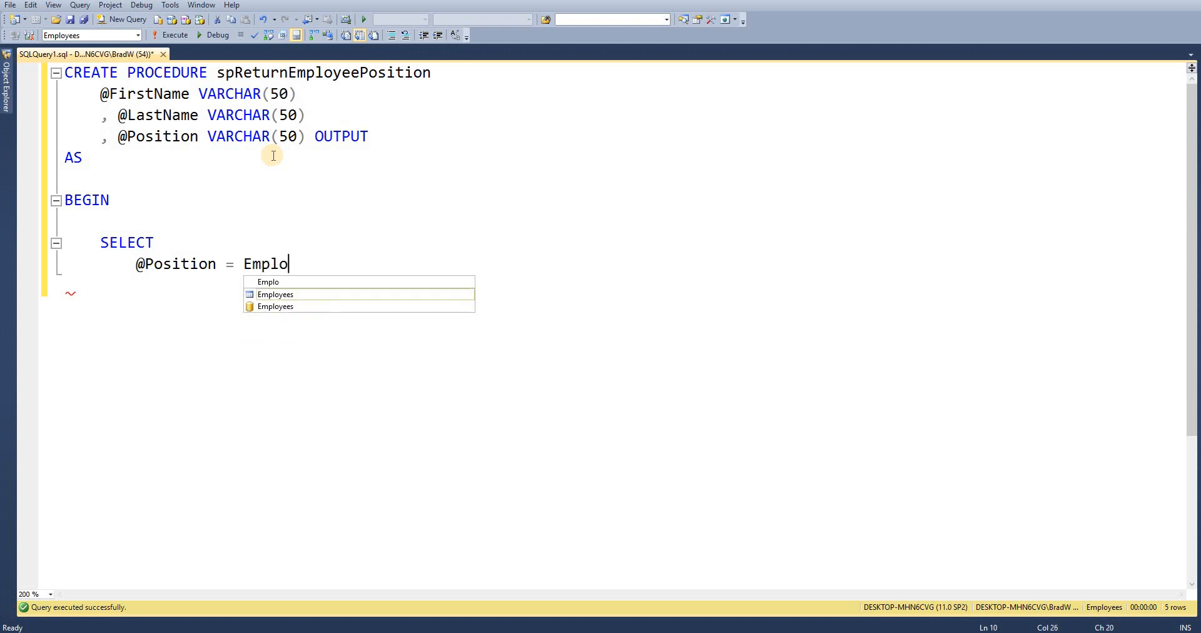
{"action": "type", "text": "yeePost"}
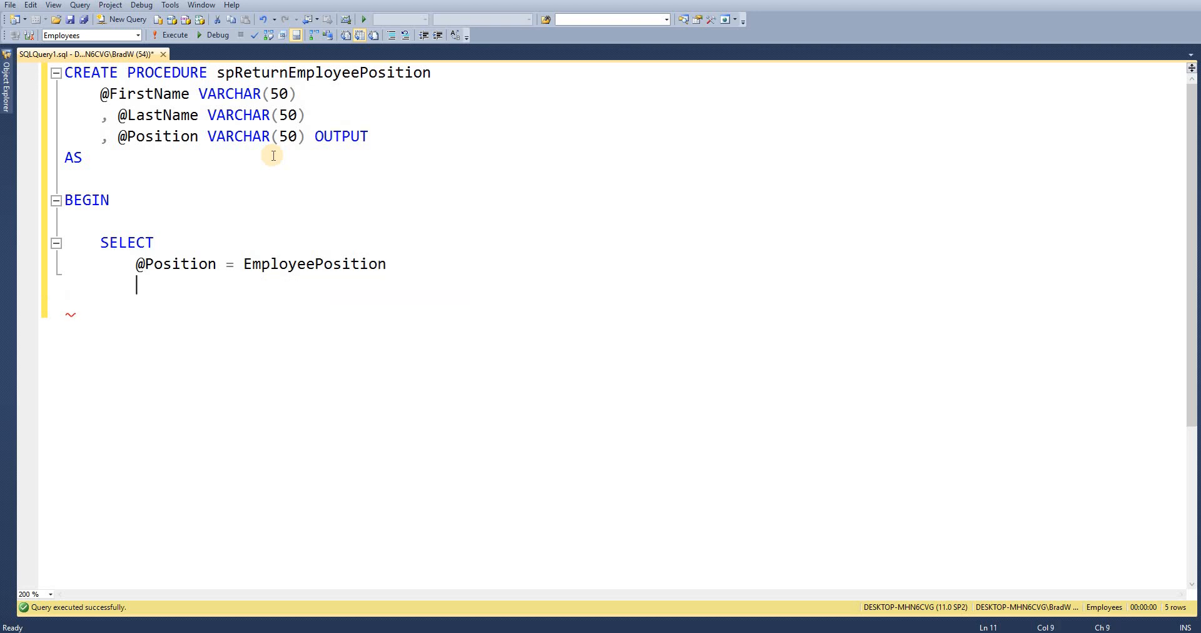
{"action": "type", "text": "FROM dbo.Employees"}
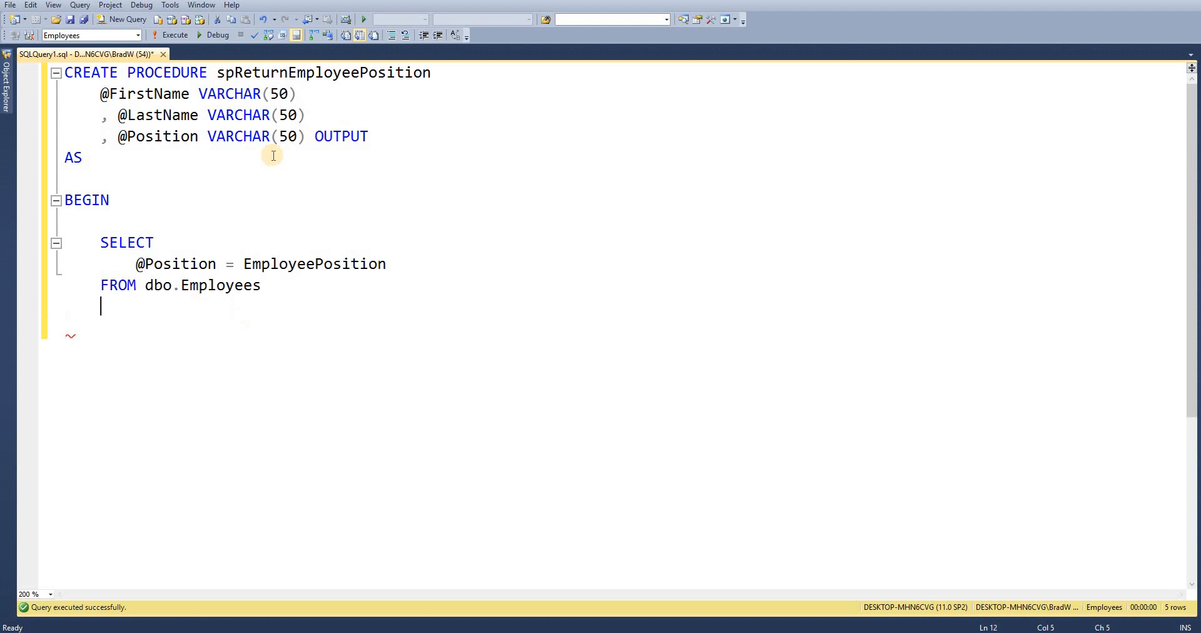
{"action": "type", "text": "WHERE E"}
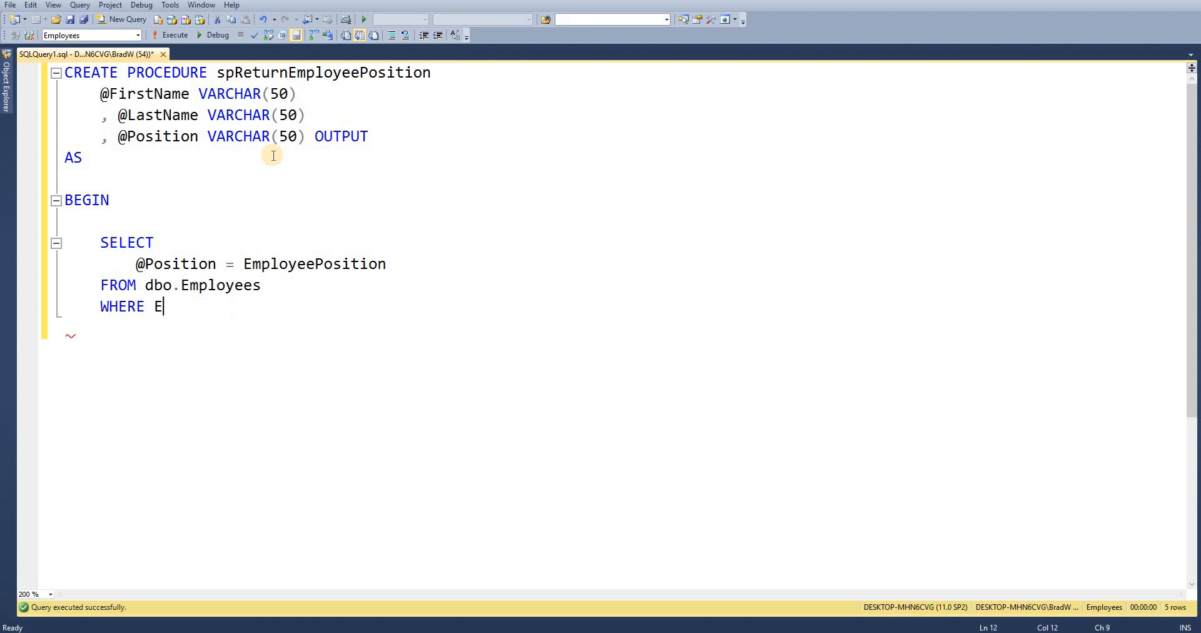
{"action": "type", "text": "mployeeFirstName ="}
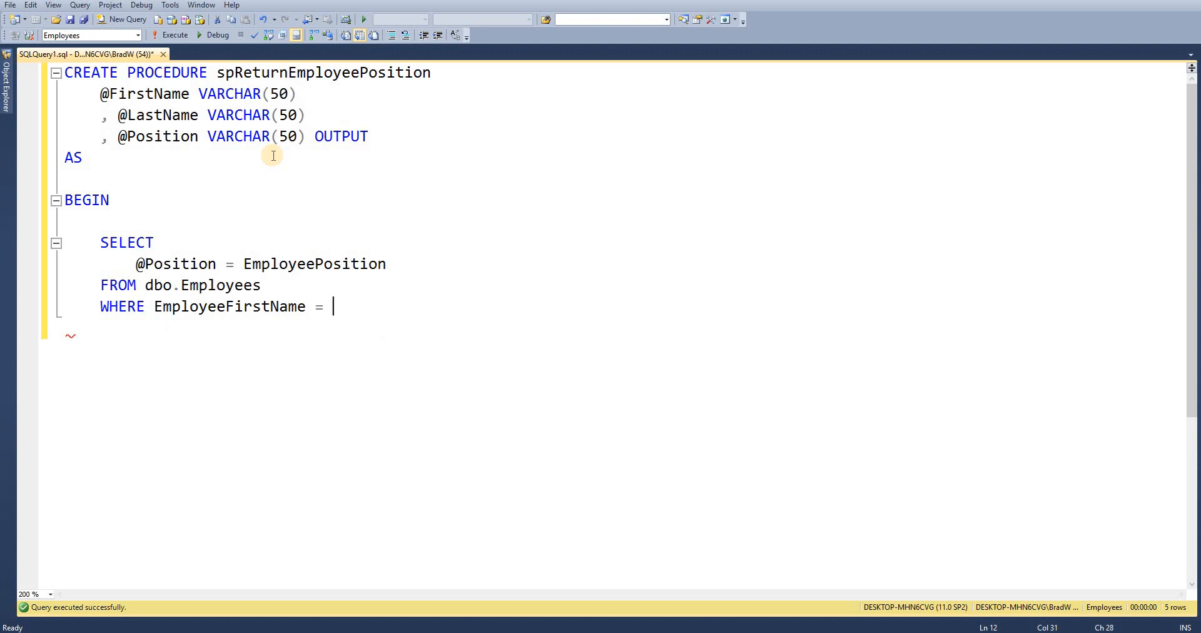
{"action": "type", "text": "@FirstName"}
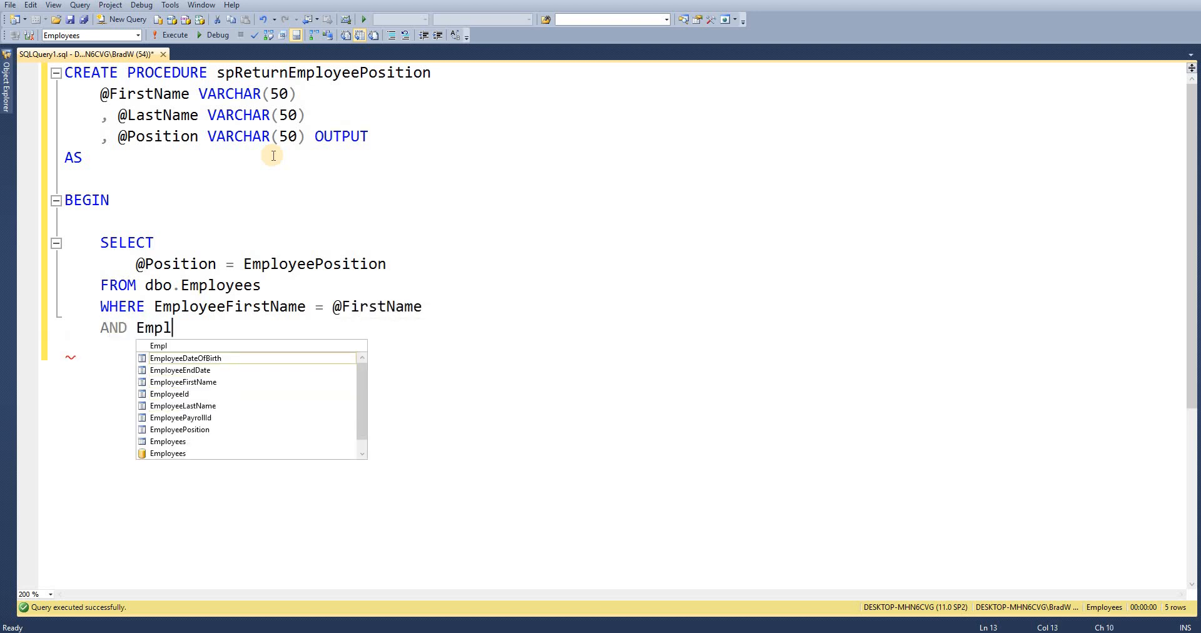
{"action": "type", "text": "oyeeLas"}
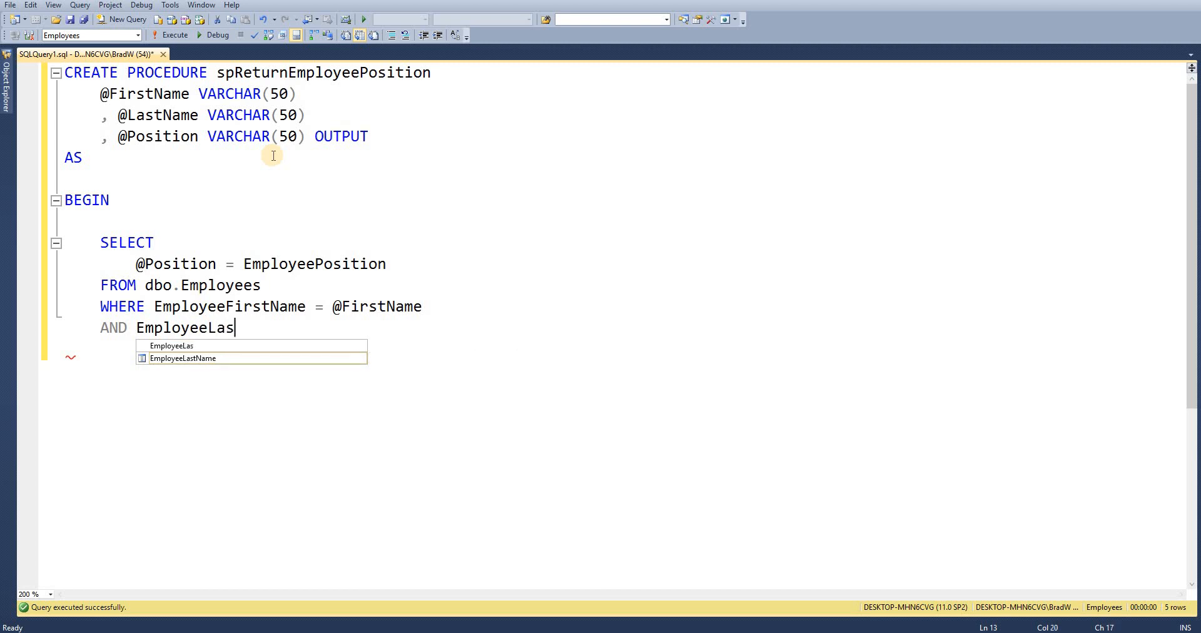
{"action": "key", "text": "tab"}
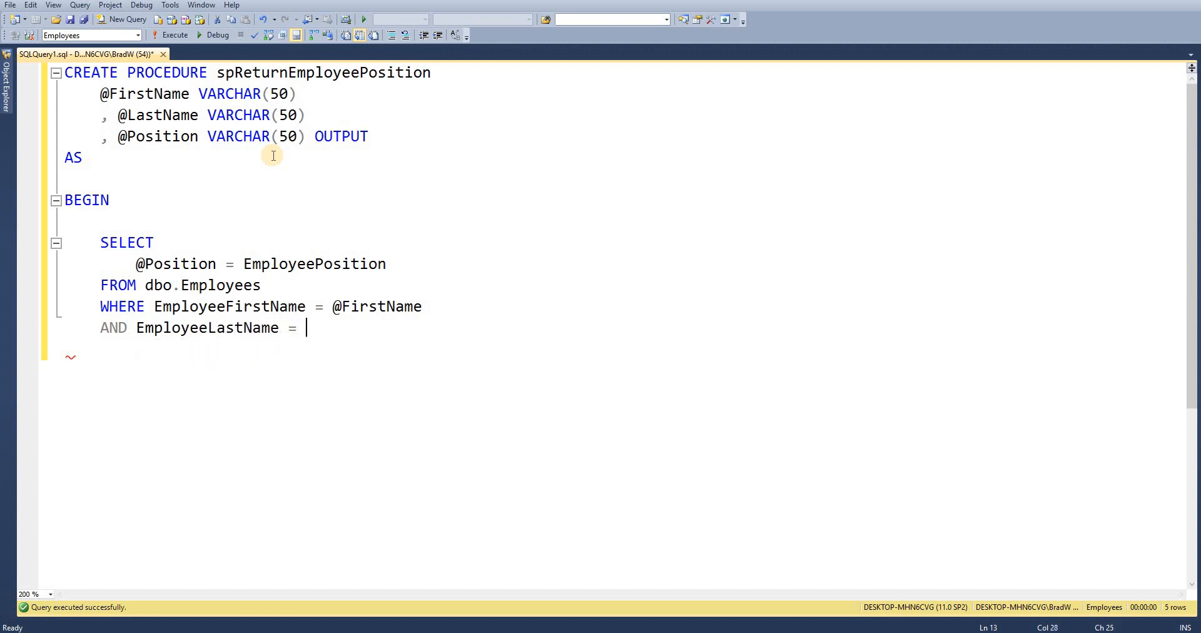
{"action": "type", "text": "@LastName"}
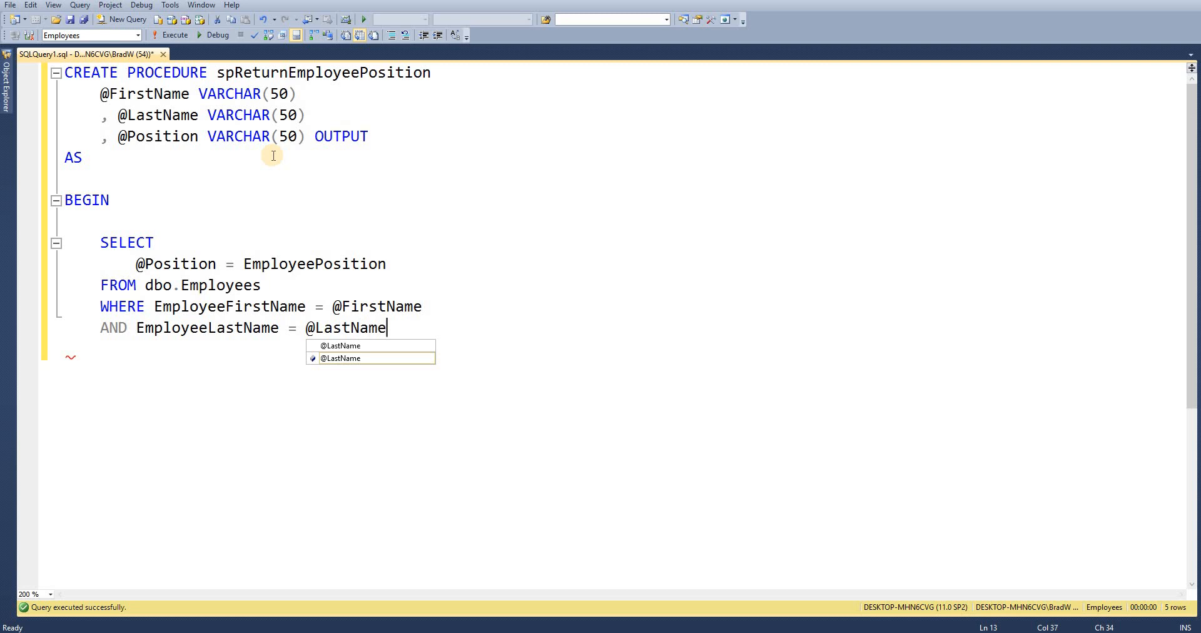
{"action": "key", "text": "enter"}
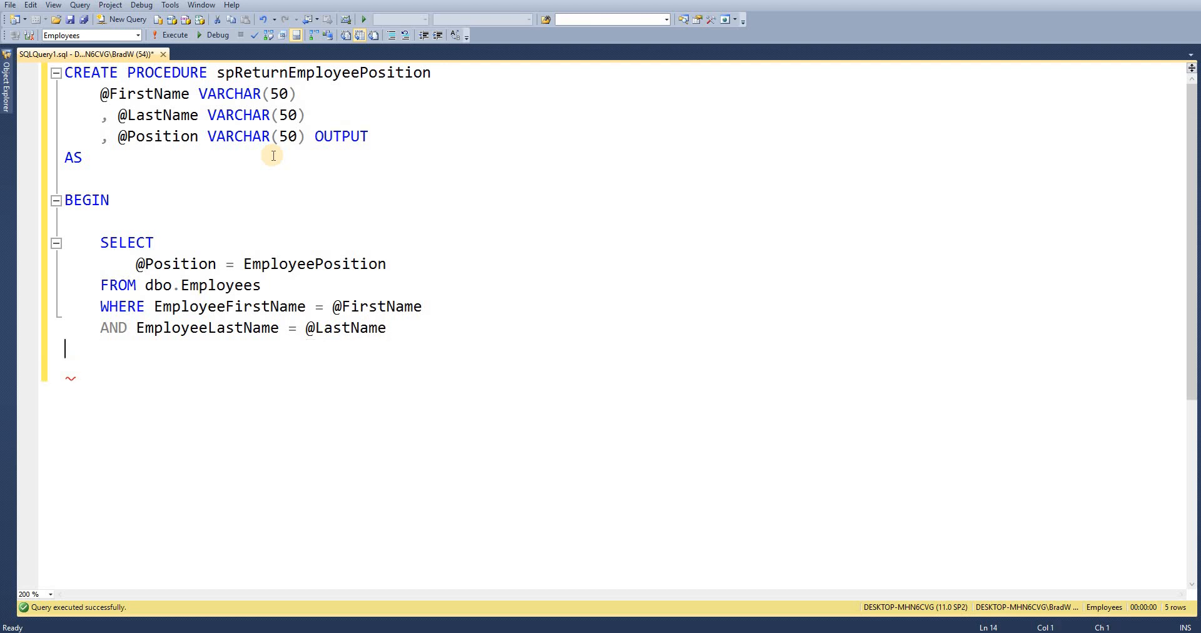
- Close the BEGIN block with END and run the script to create the procedure
{"action": "type", "text": "END"}
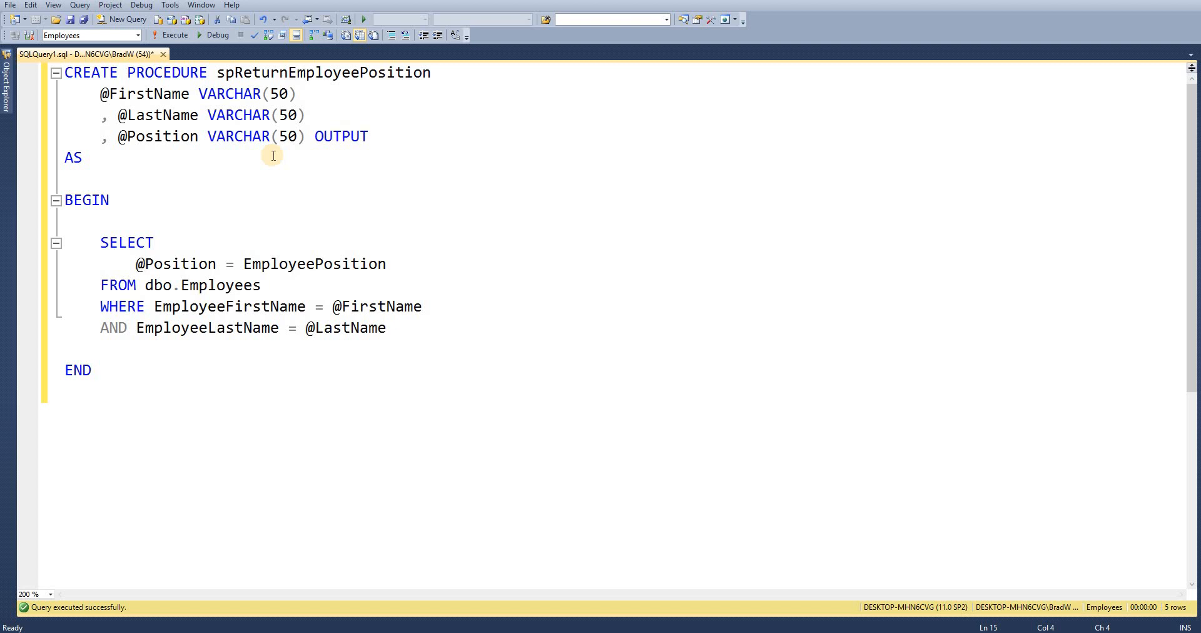
{"action": "left_click", "coordinate": [92, 370]}
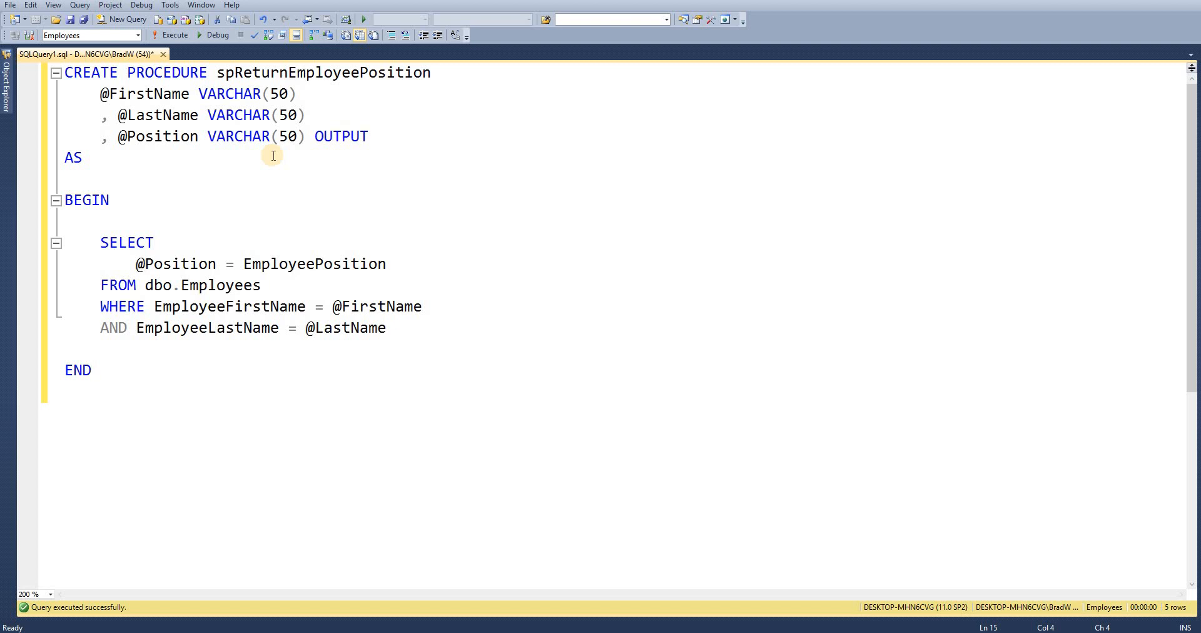
{"action": "left_click", "coordinate": [90, 370]}
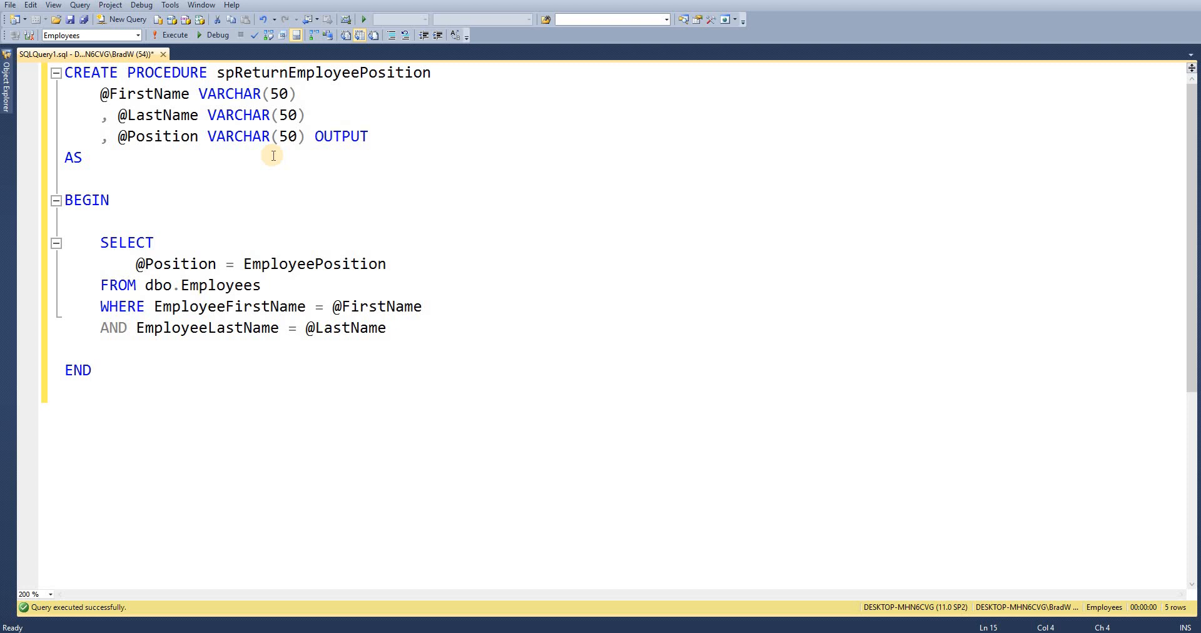
{"action": "left_click", "coordinate": [92, 370]}
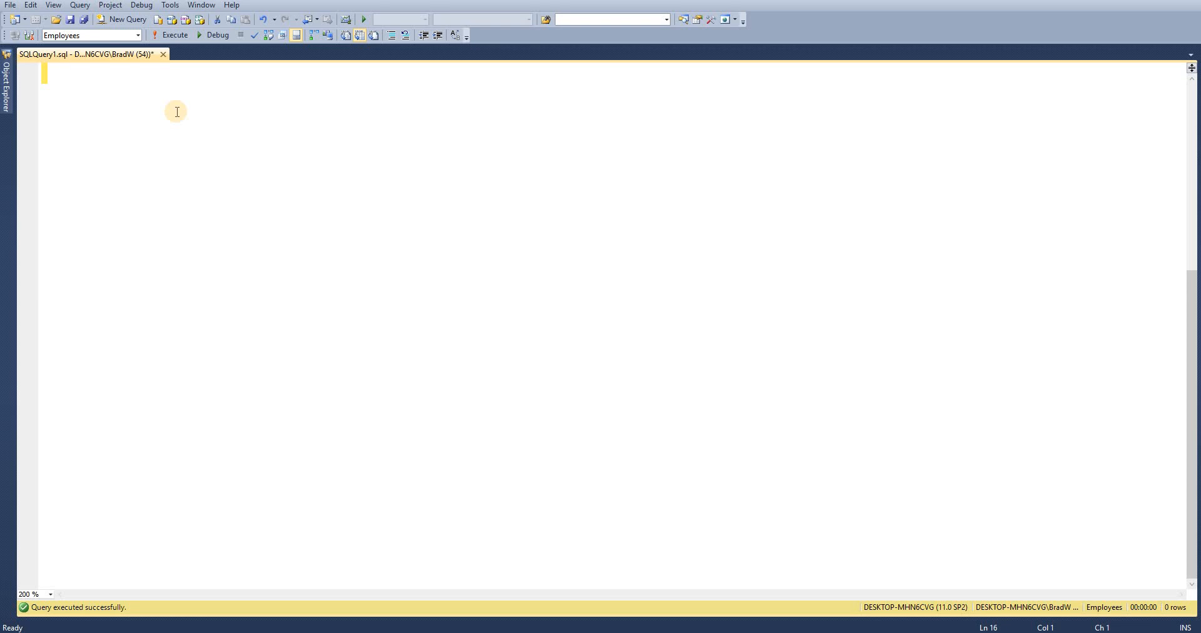
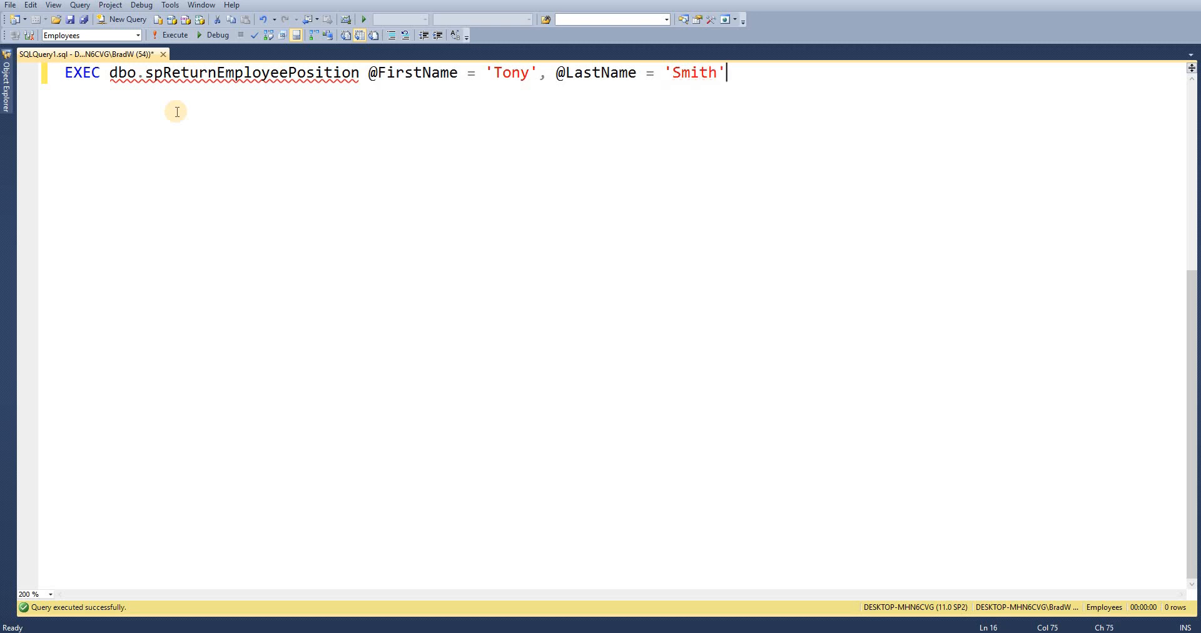
- Start a call with EXEC dbo.spReturnEmployeePosition
{"action": "scroll", "scroll_direction": "up", "scroll_amount": 3}
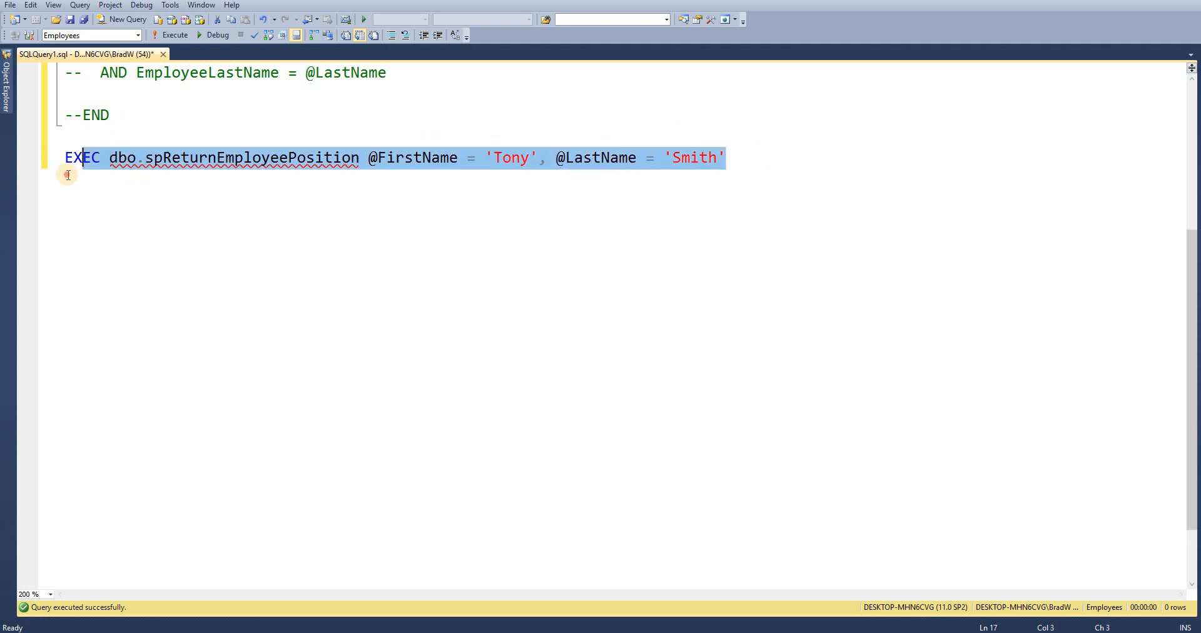
{"action": "left_click", "coordinate": [170, 35]}
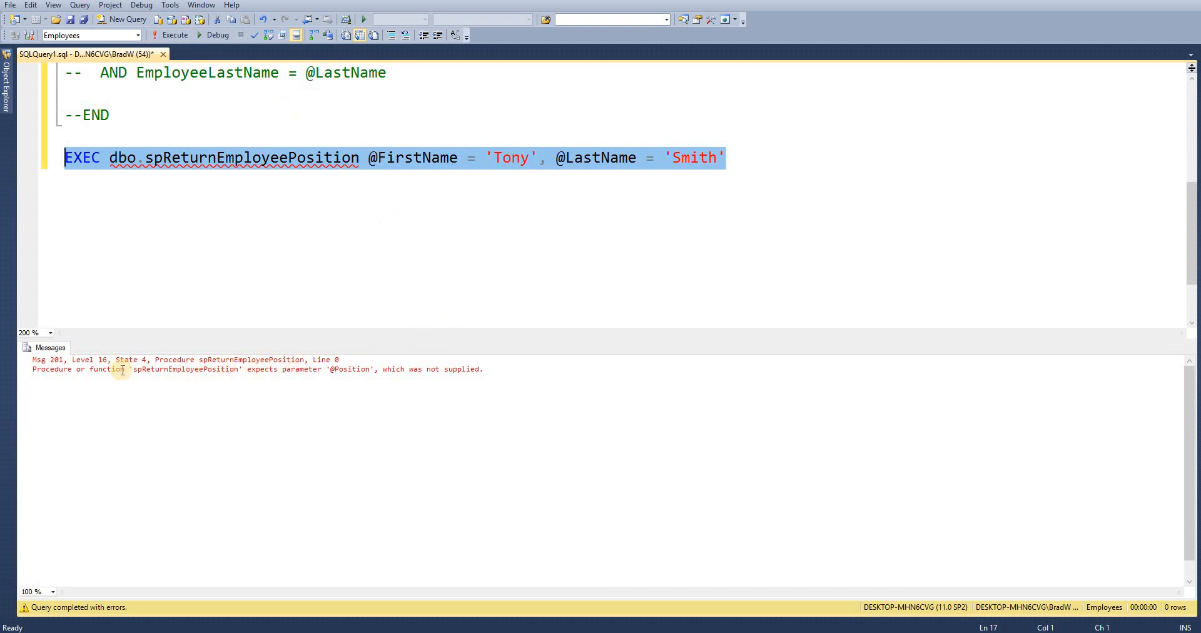
{"action": "left_click", "coordinate": [170, 369]}
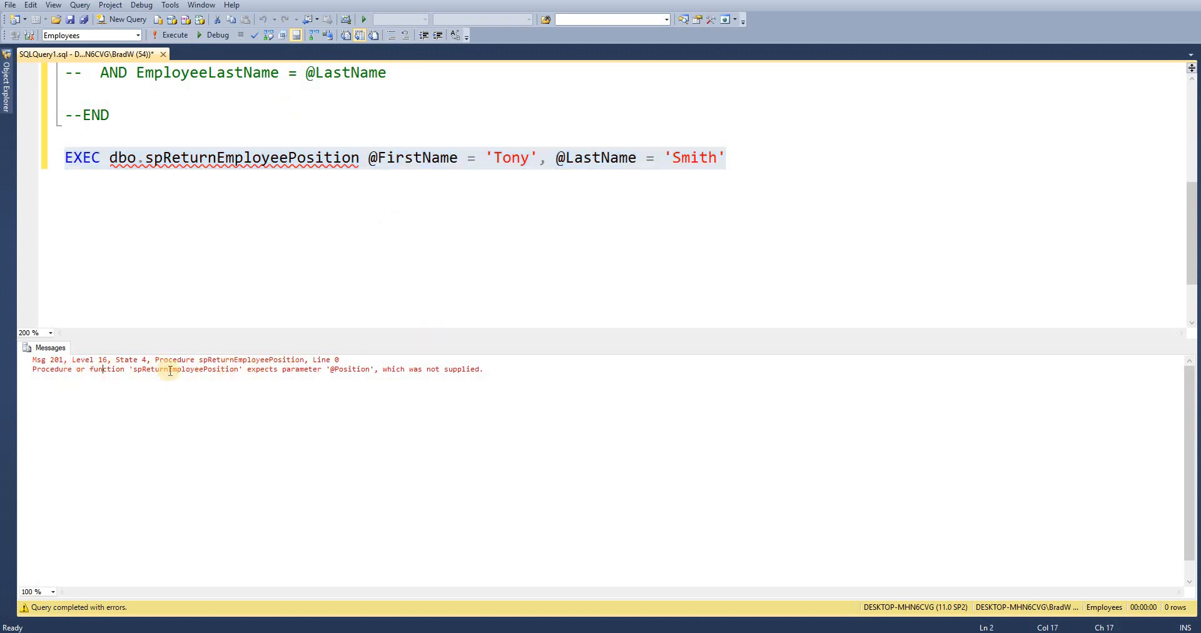
{"action": "mouse_move", "coordinate": [362, 369]}
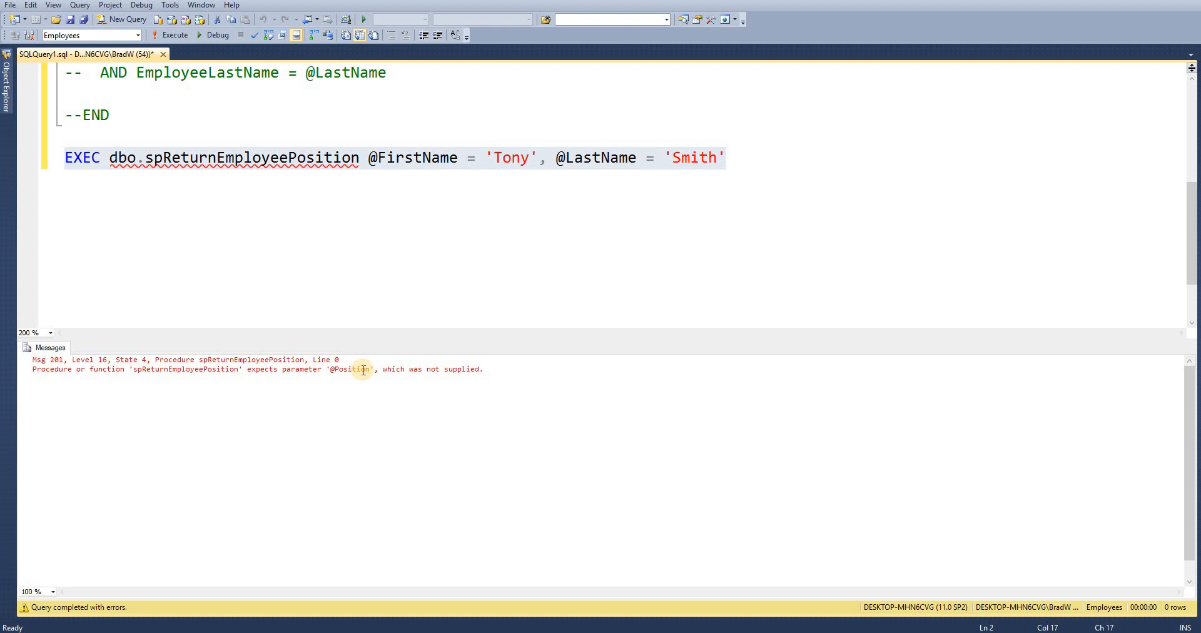
{"action": "mouse_move", "coordinate": [474, 368]}
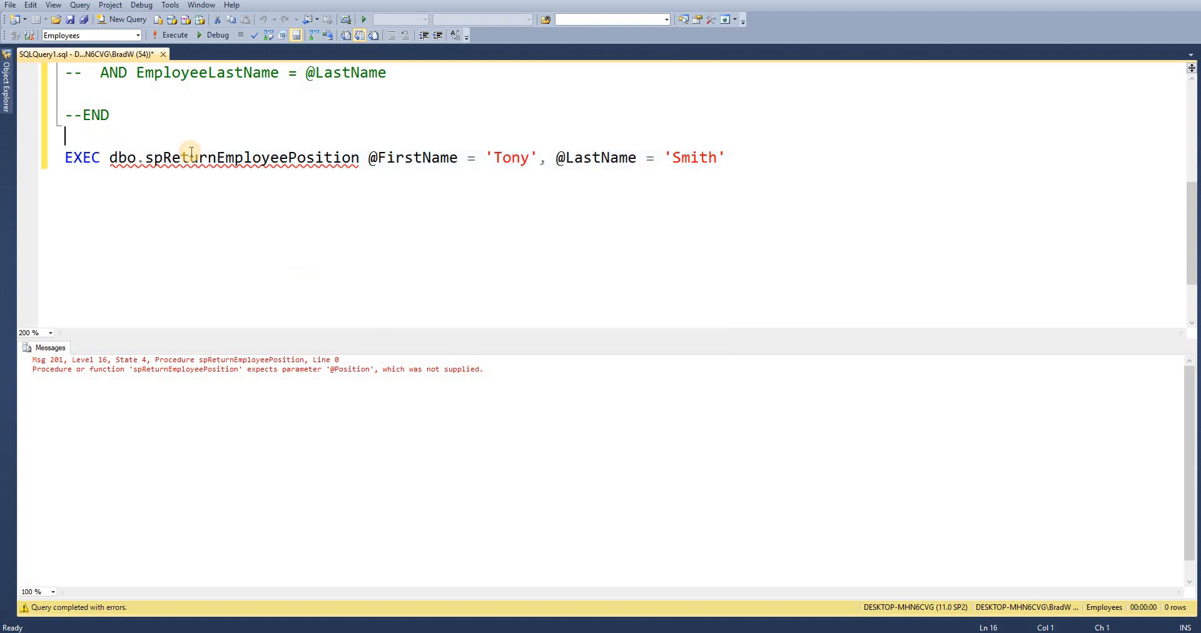
{"action": "type", "text": "D"}
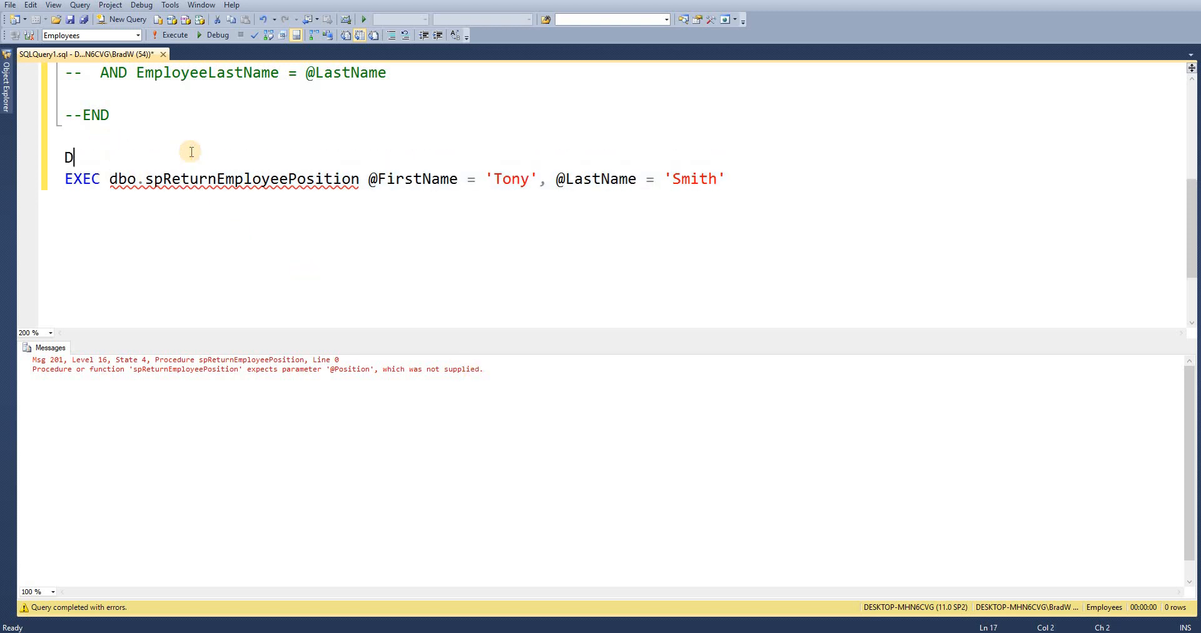
{"action": "type", "text": "ECLARE @"}
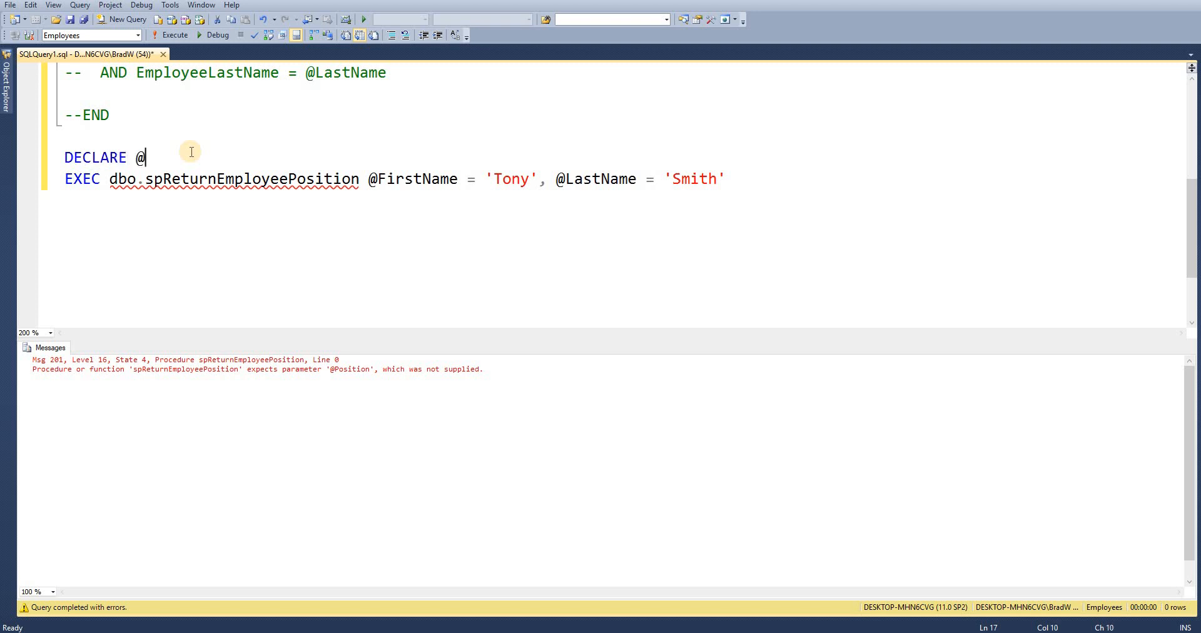
{"action": "type", "text": "Pos VAR"}
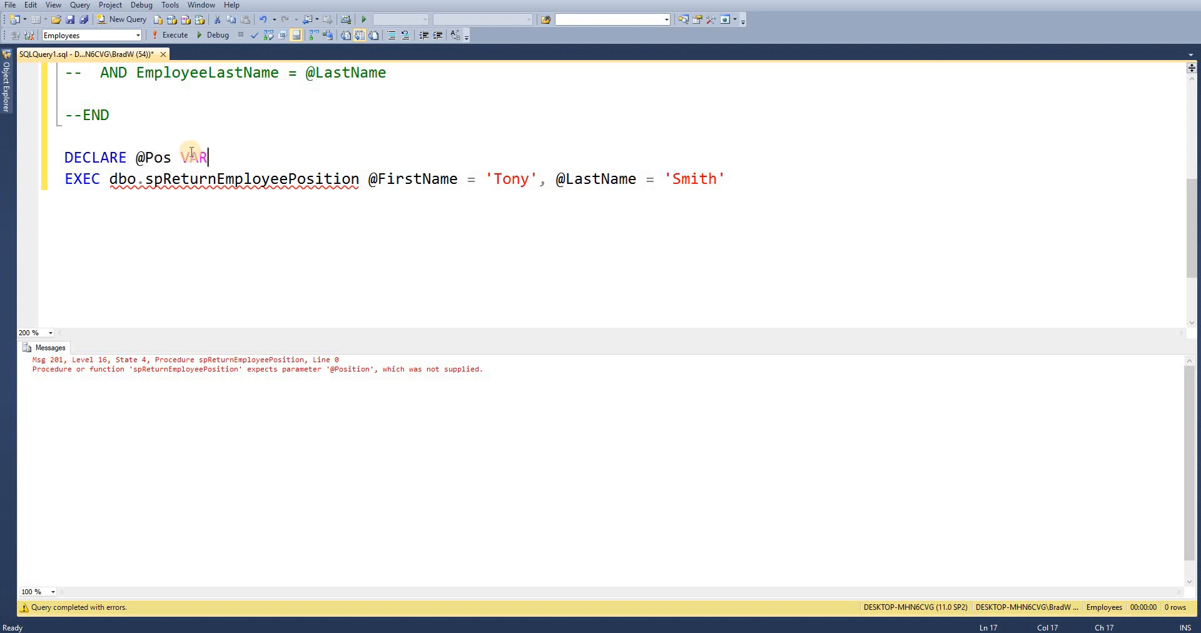
{"action": "type", "text": "CHAR"}
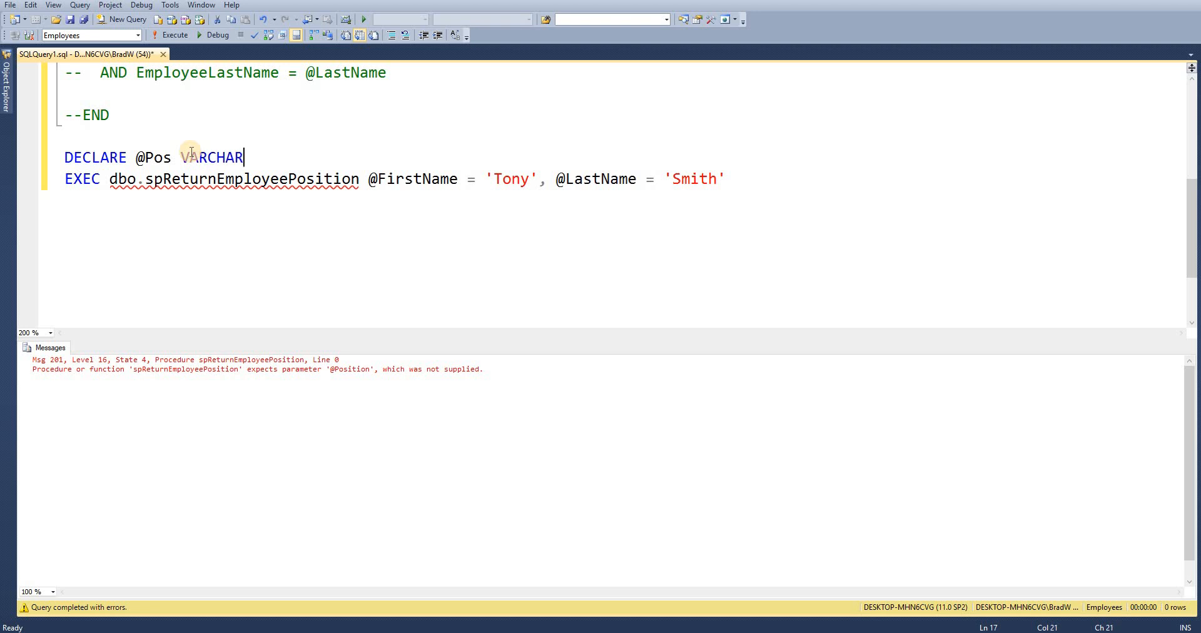
{"action": "type", "text": "(50)"}
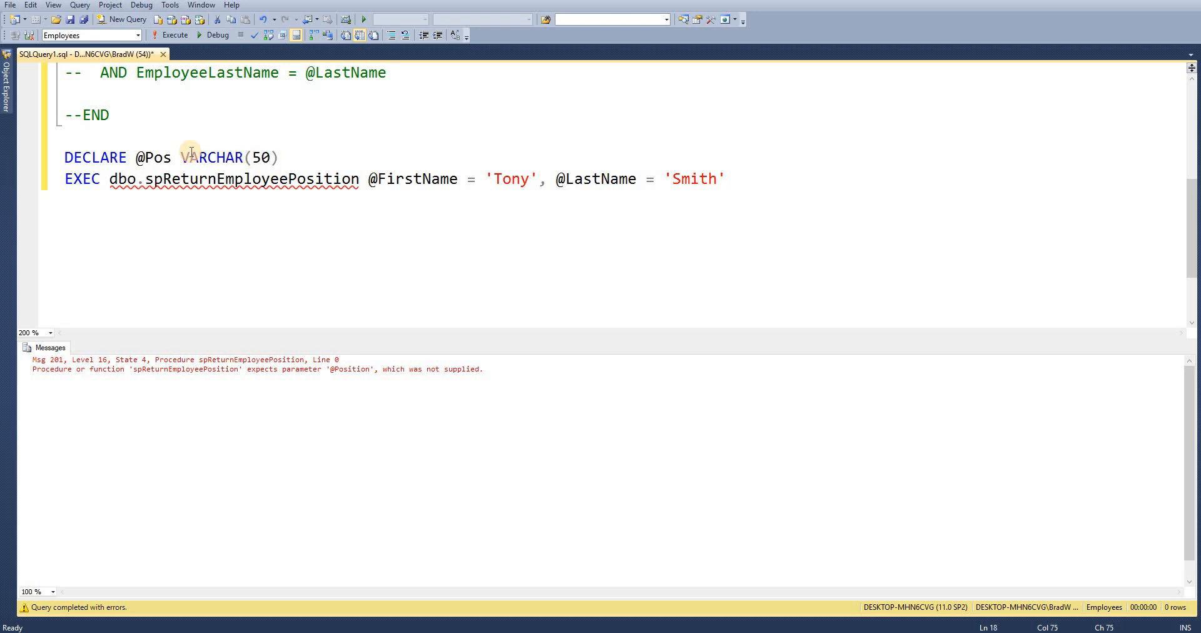
{"action": "type", "text": ","}
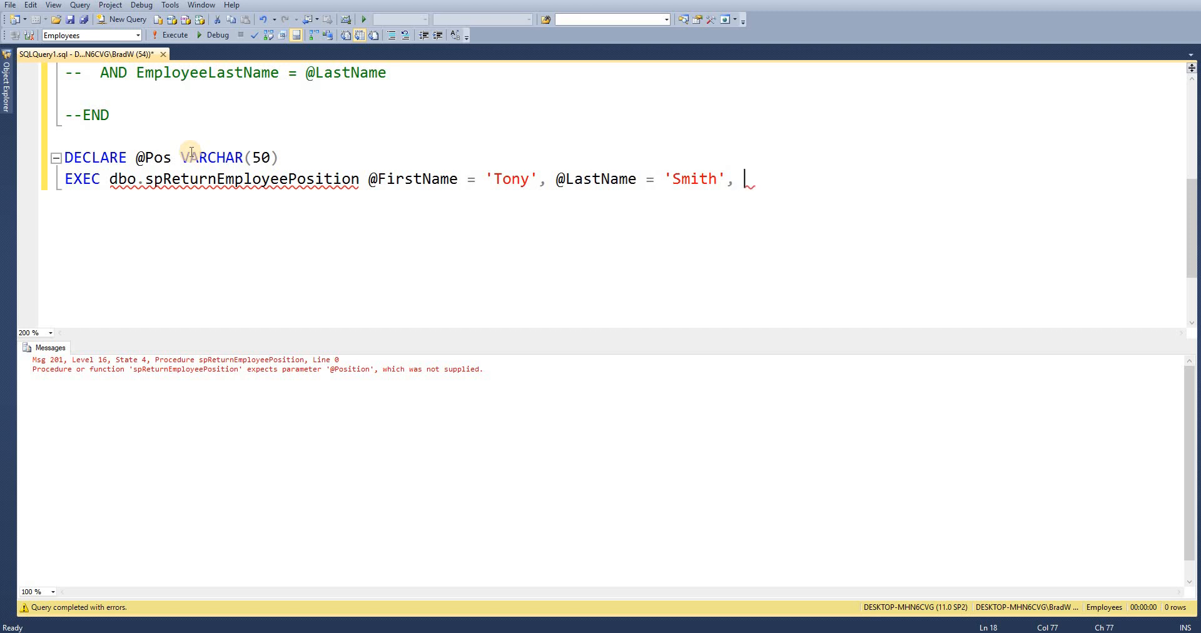
{"action": "type", "text": "@"}
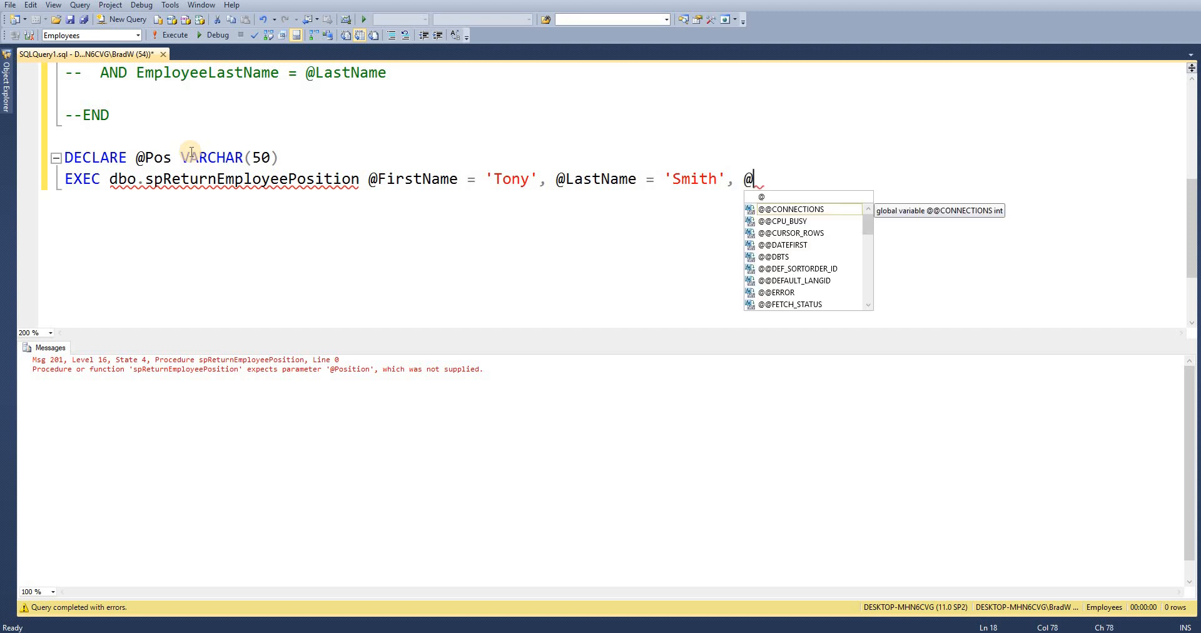
{"action": "type", "text": "Po"}
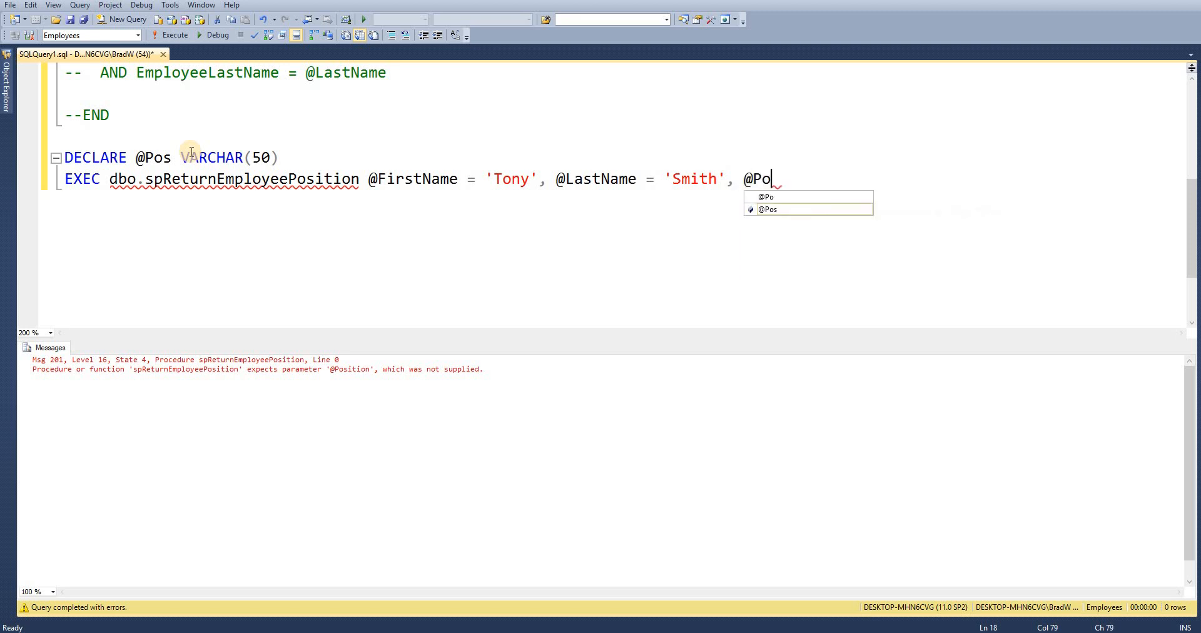
{"action": "type", "text": "stion"}
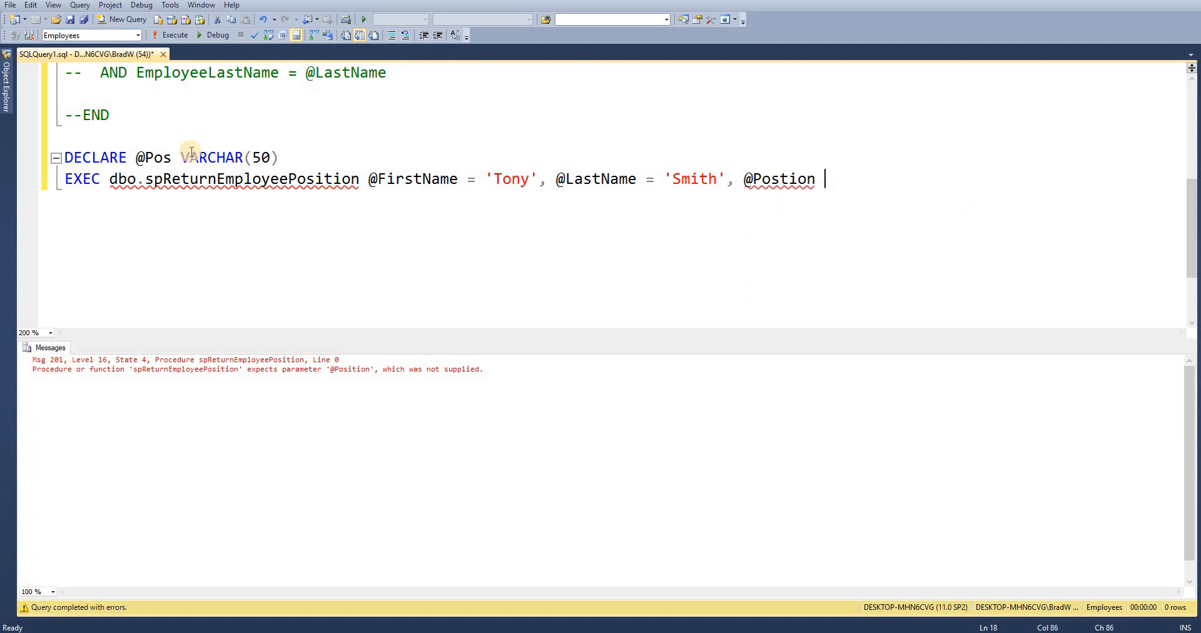
{"action": "type", "text": "= @Pos"}
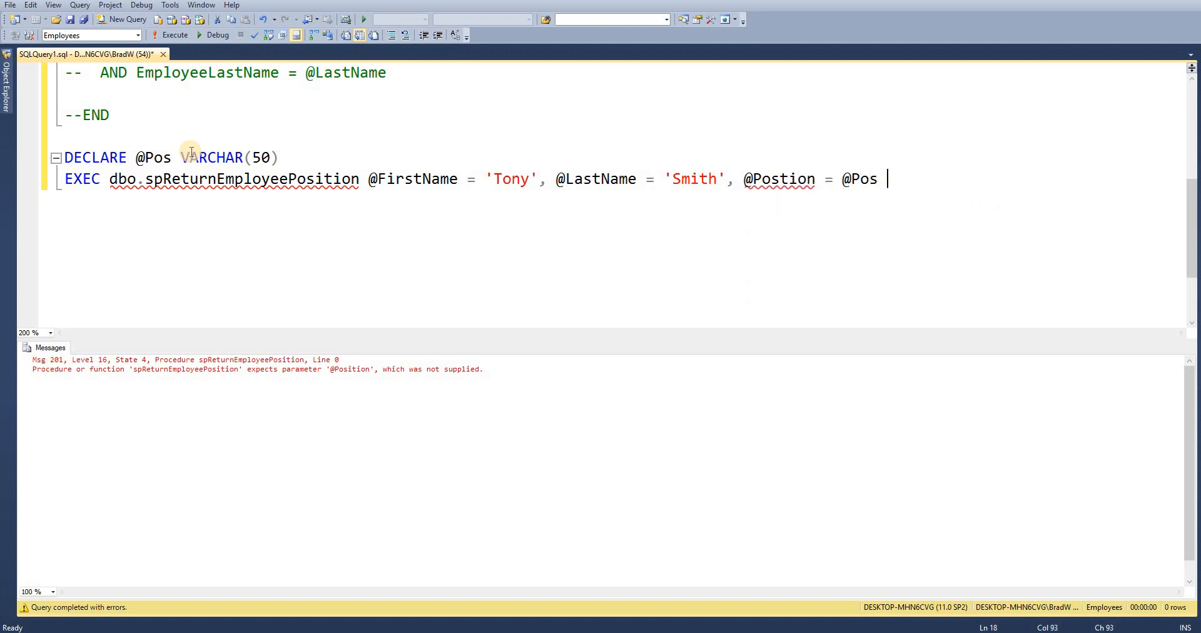
{"action": "type", "text": "OUTPUT"}
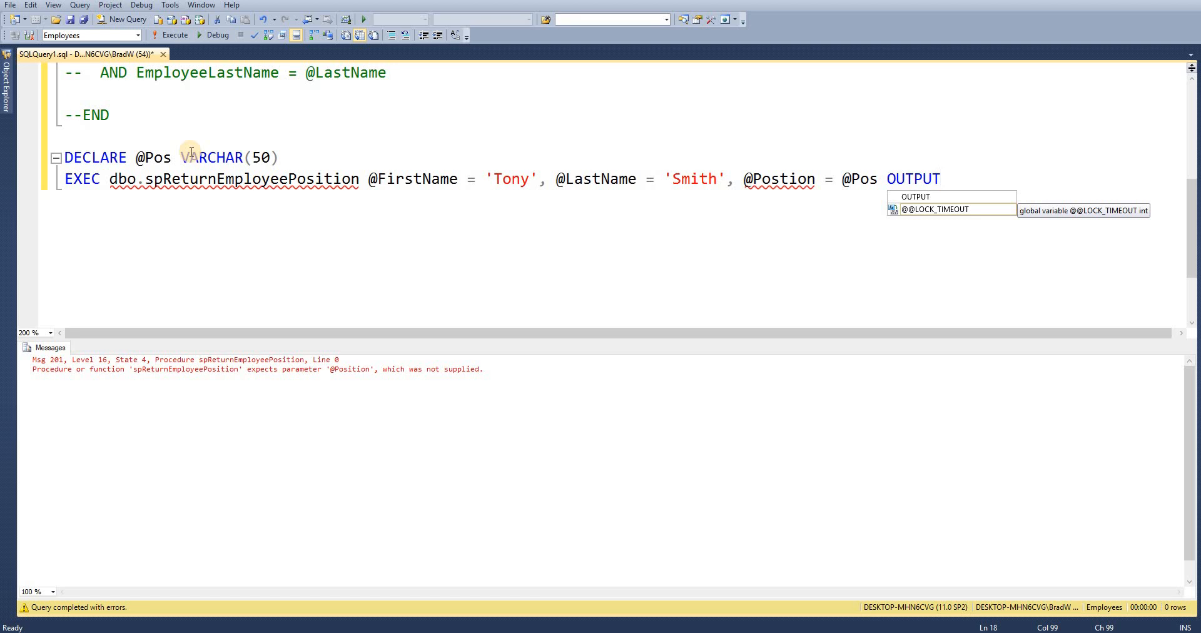
{"action": "type", "text": "SELE"}
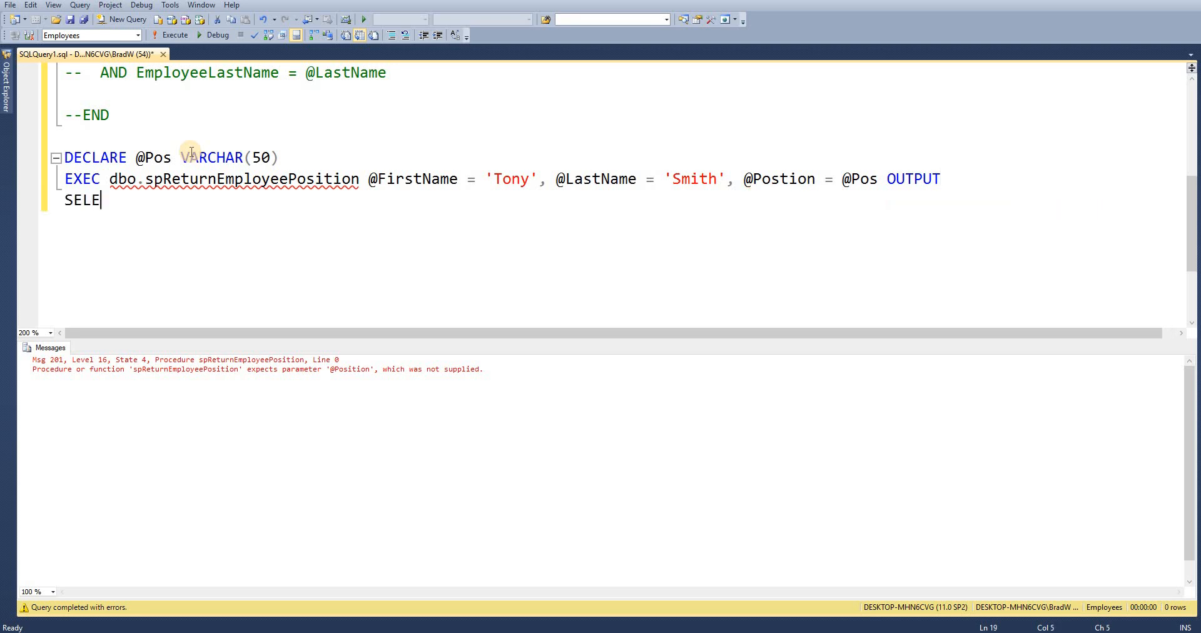
{"action": "type", "text": "CT @Pos"}
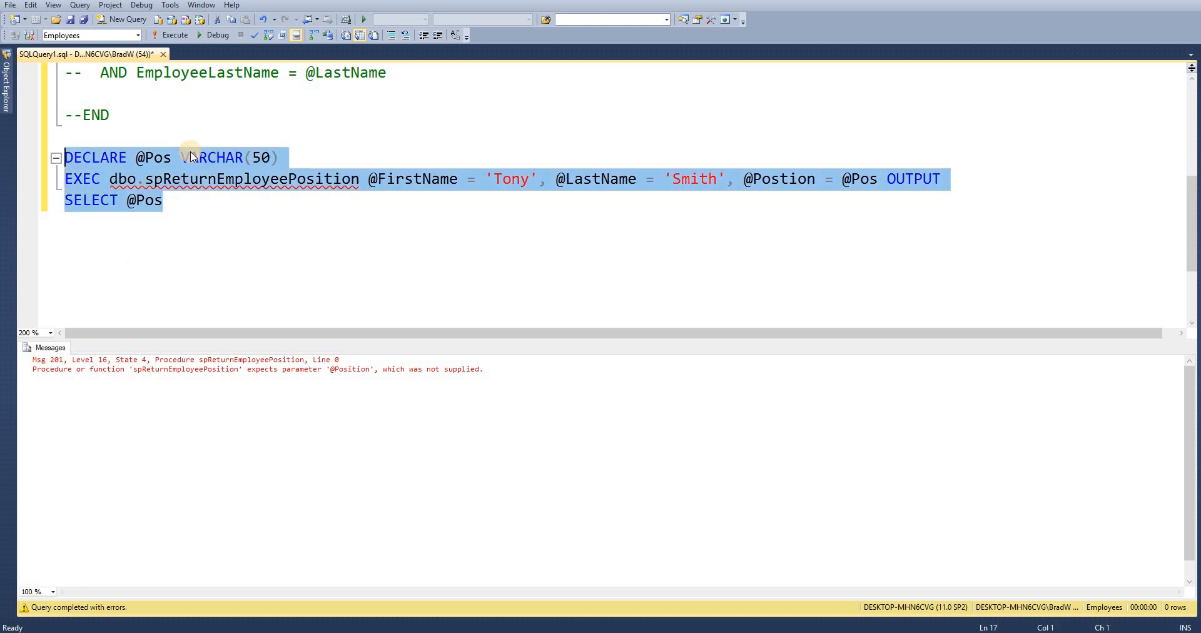
{"action": "left_click", "coordinate": [175, 34]}
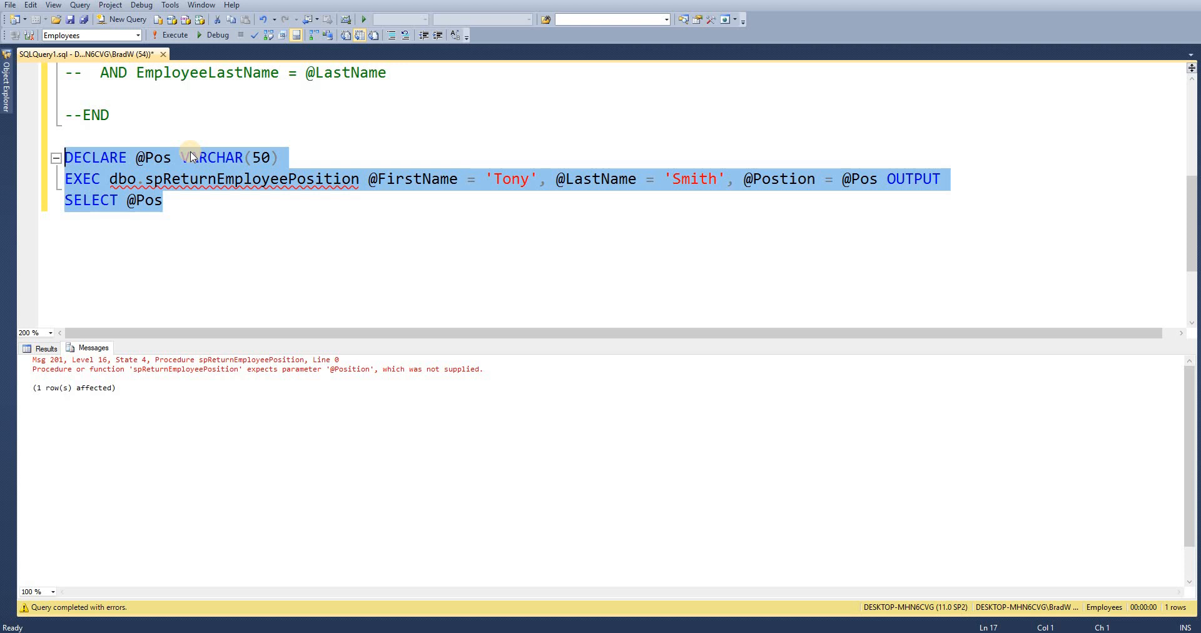
{"action": "left_click", "coordinate": [937, 178]}
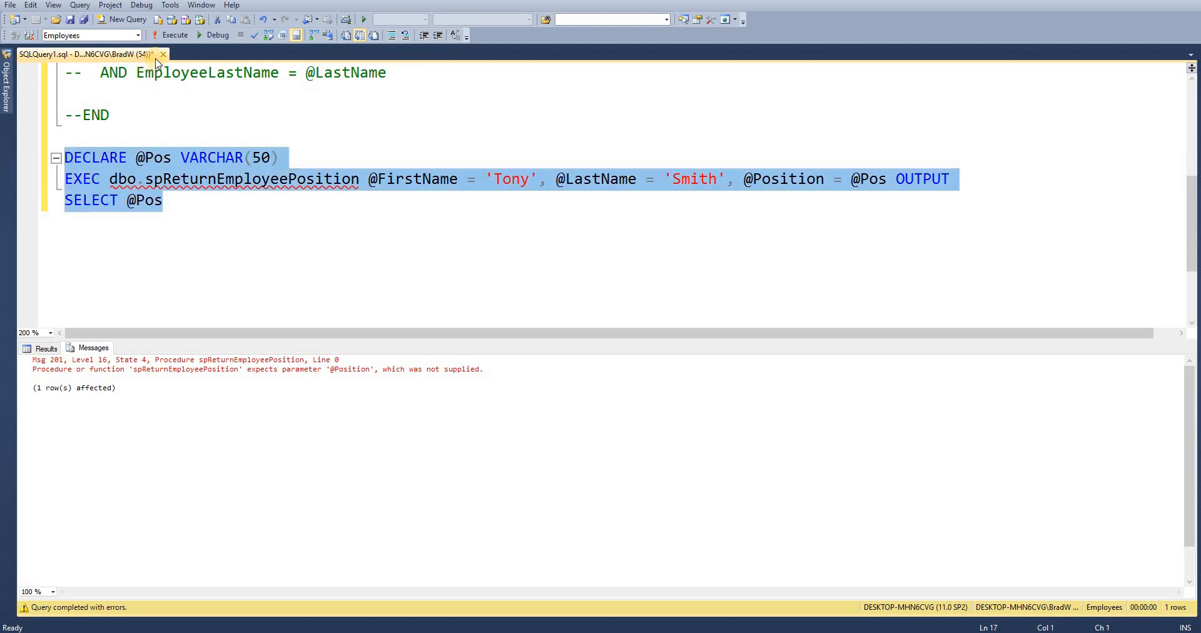
{"action": "left_click", "coordinate": [173, 34]}
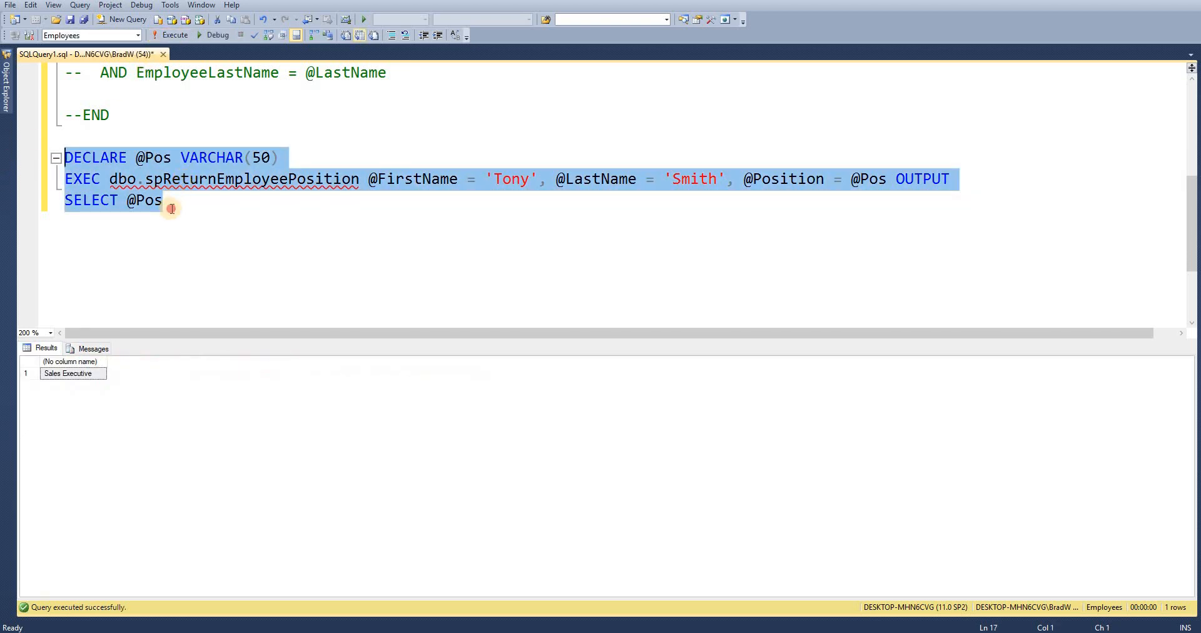
{"action": "type", "text": "AS"}
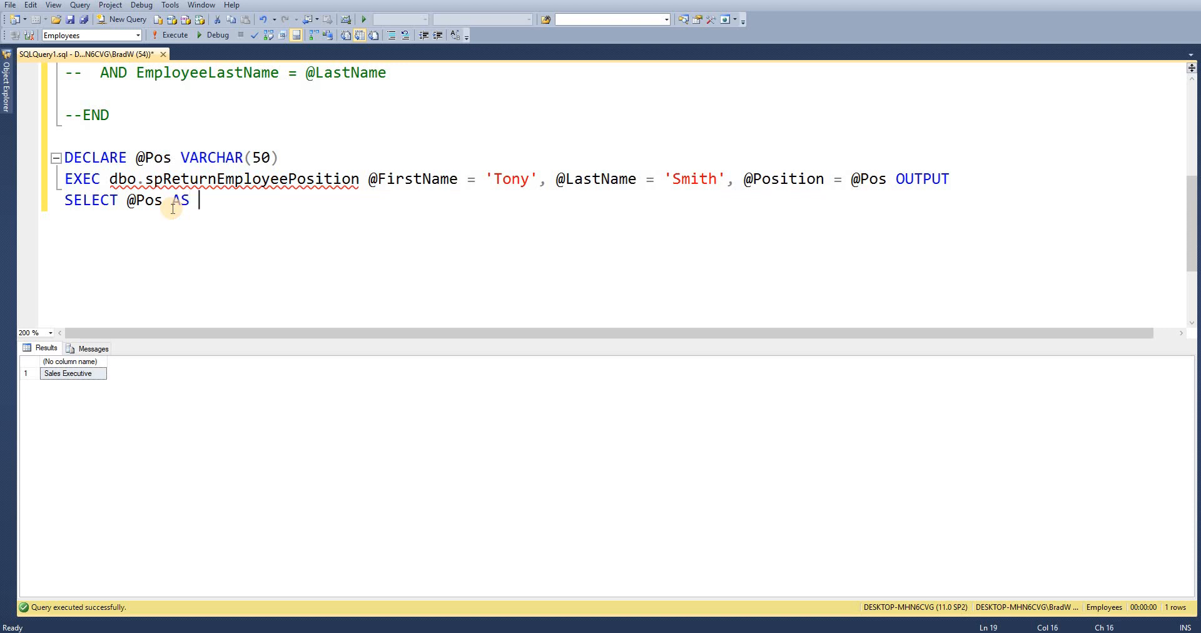
{"action": "type", "text": "Em"}
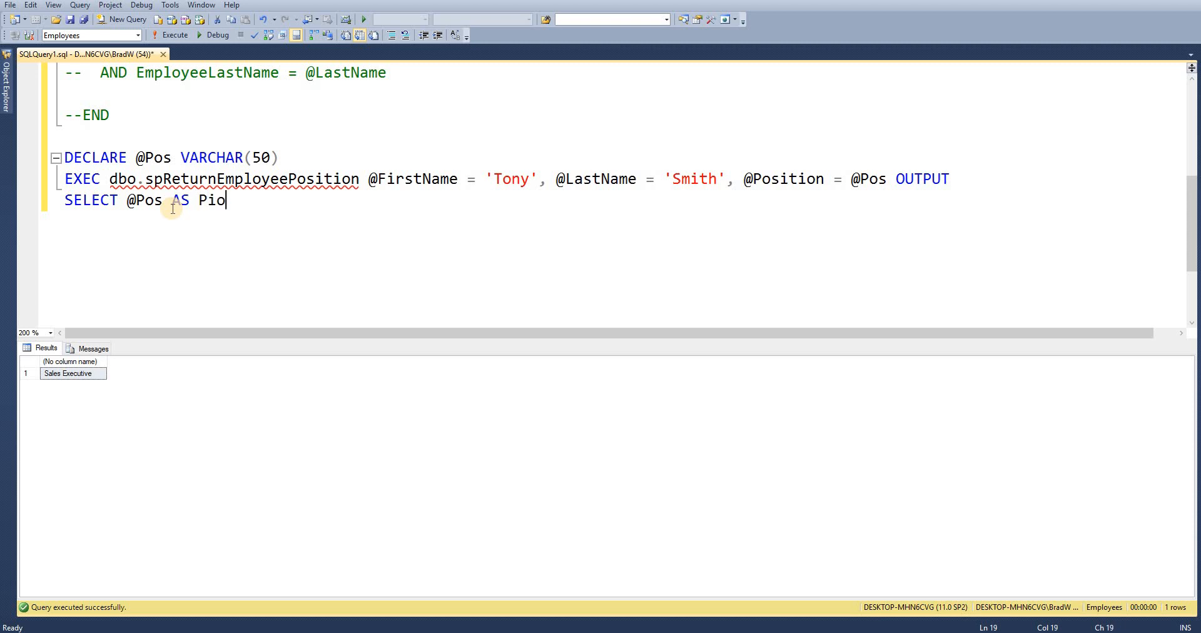
{"action": "type", "text": "sition"}
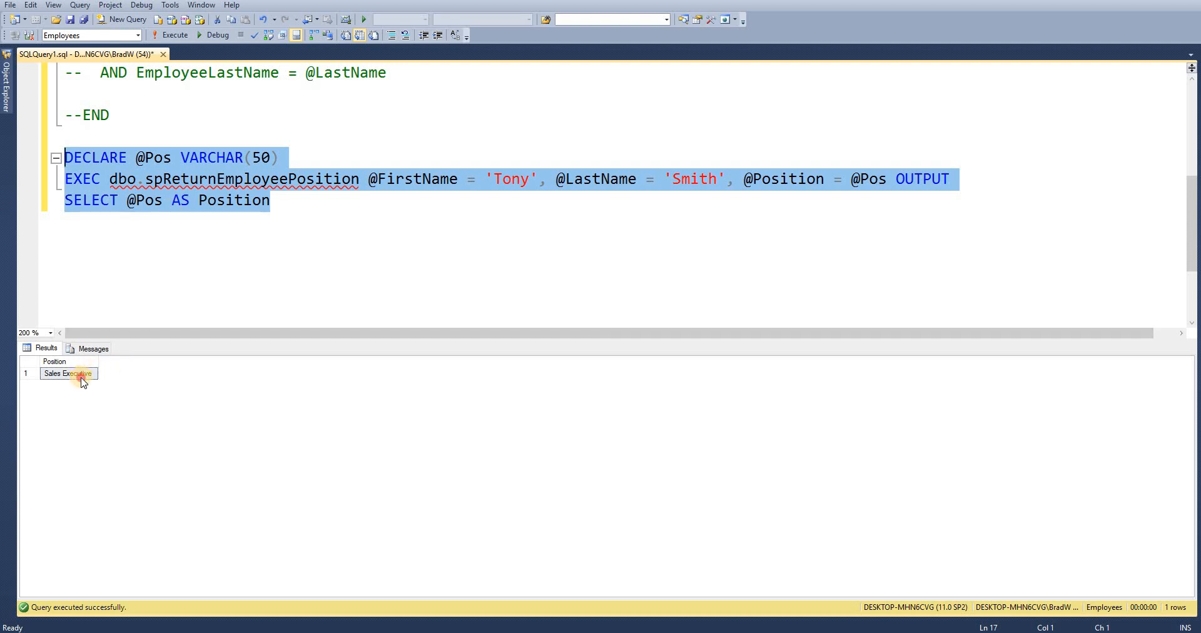
{"action": "left_click", "coordinate": [68, 374]}
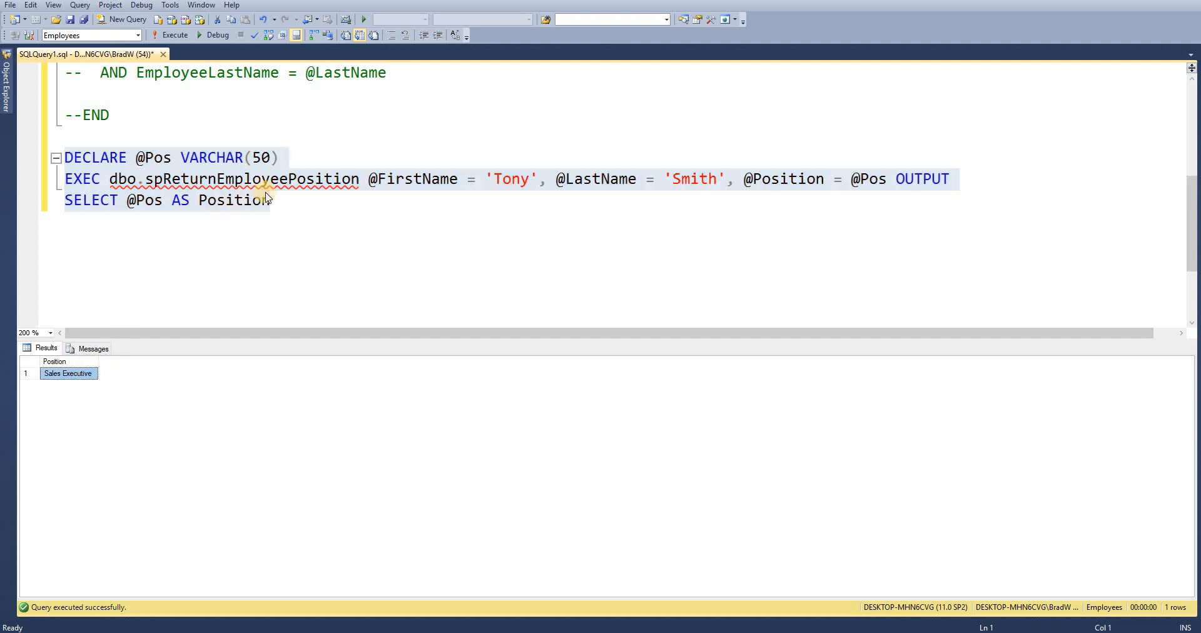
{"action": "left_click", "coordinate": [269, 200]}
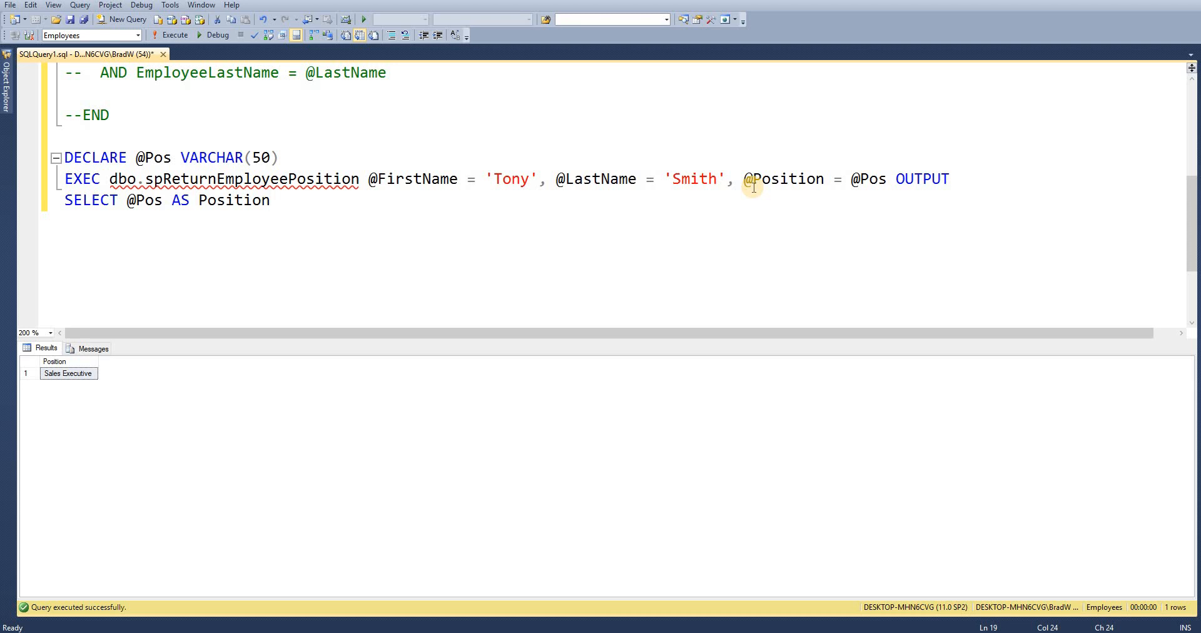
{"action": "left_click", "coordinate": [270, 200]}
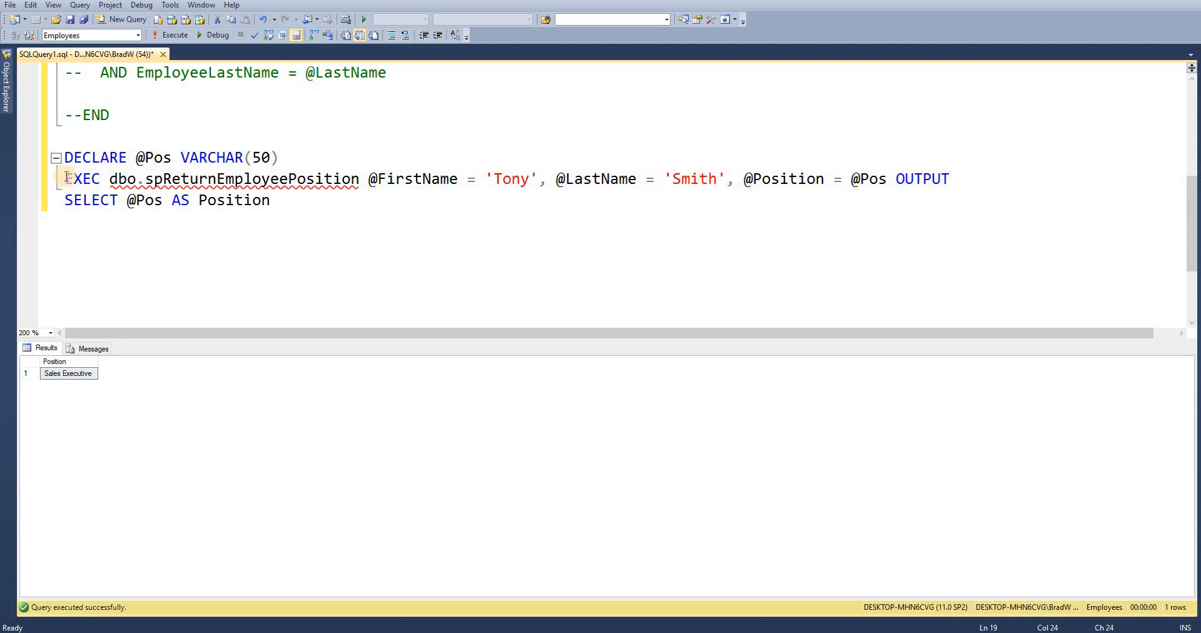
{"action": "left_click_drag", "start_coordinate": [68, 178], "coordinate": [731, 178]}
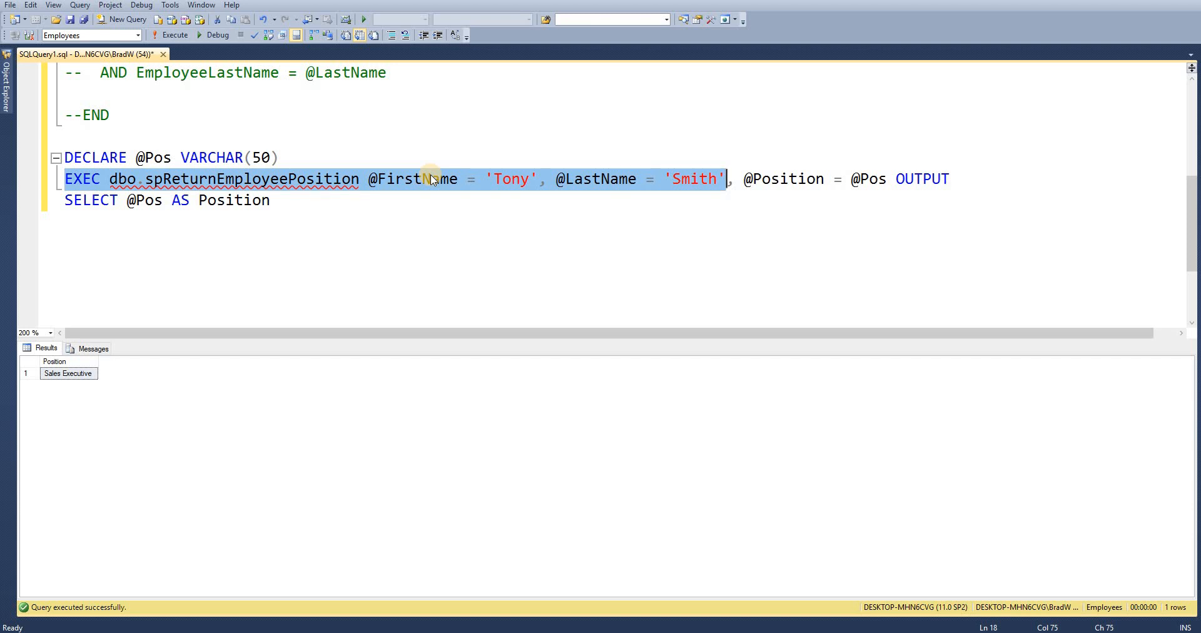
{"action": "mouse_move", "coordinate": [743, 178]}
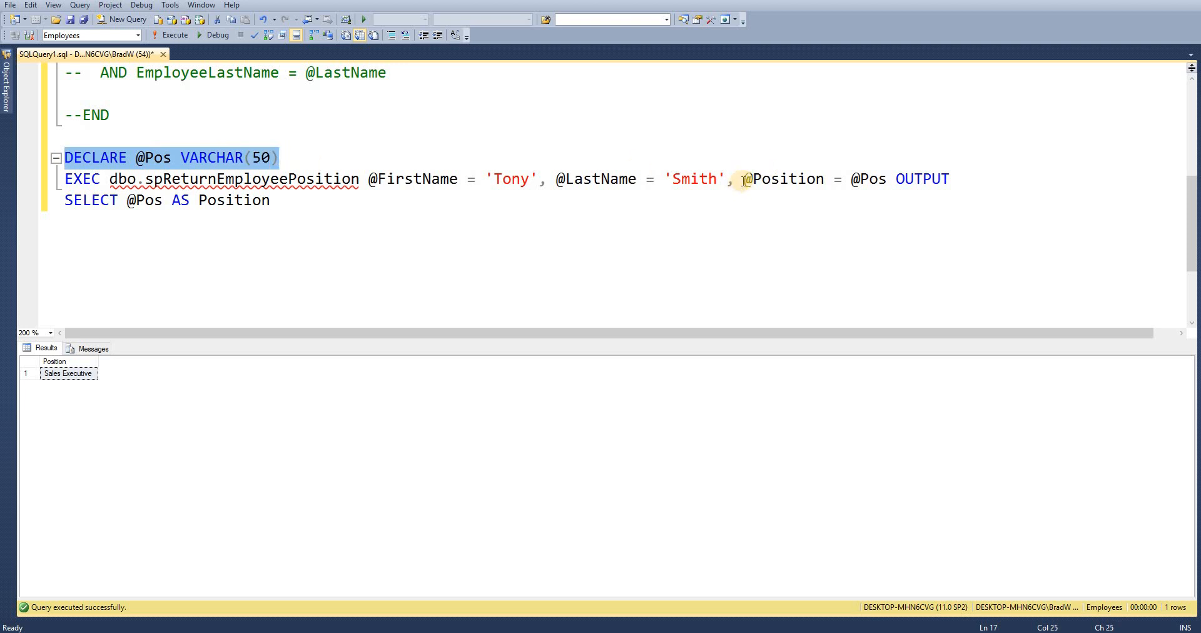
{"action": "double_click", "coordinate": [783, 178]}
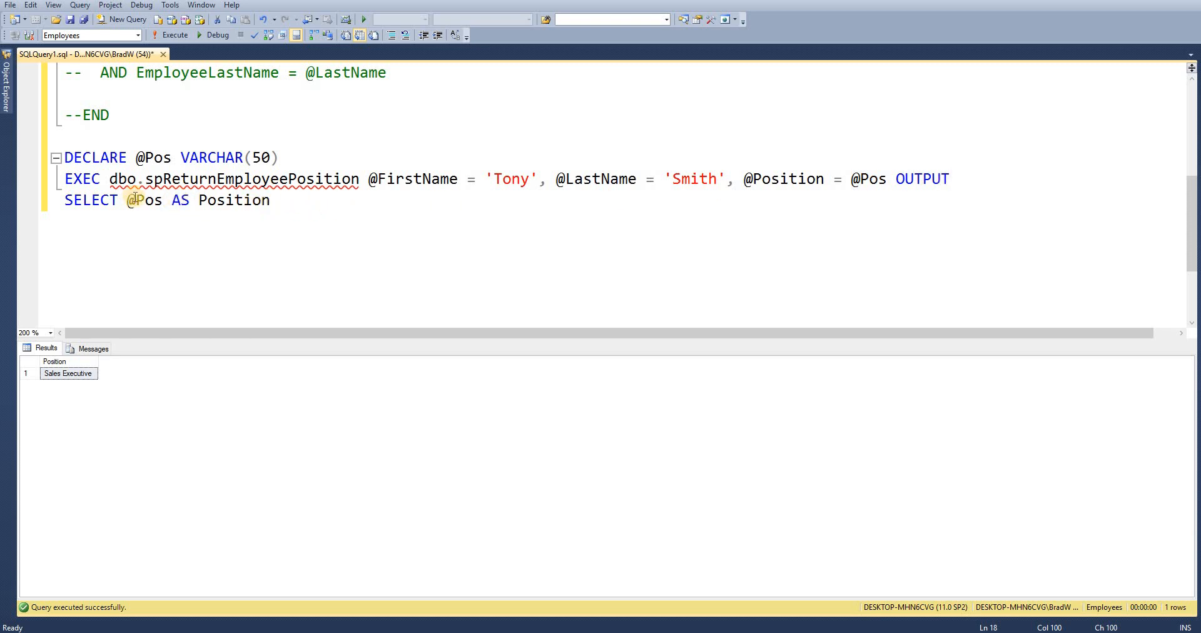
{"action": "double_click", "coordinate": [82, 200]}
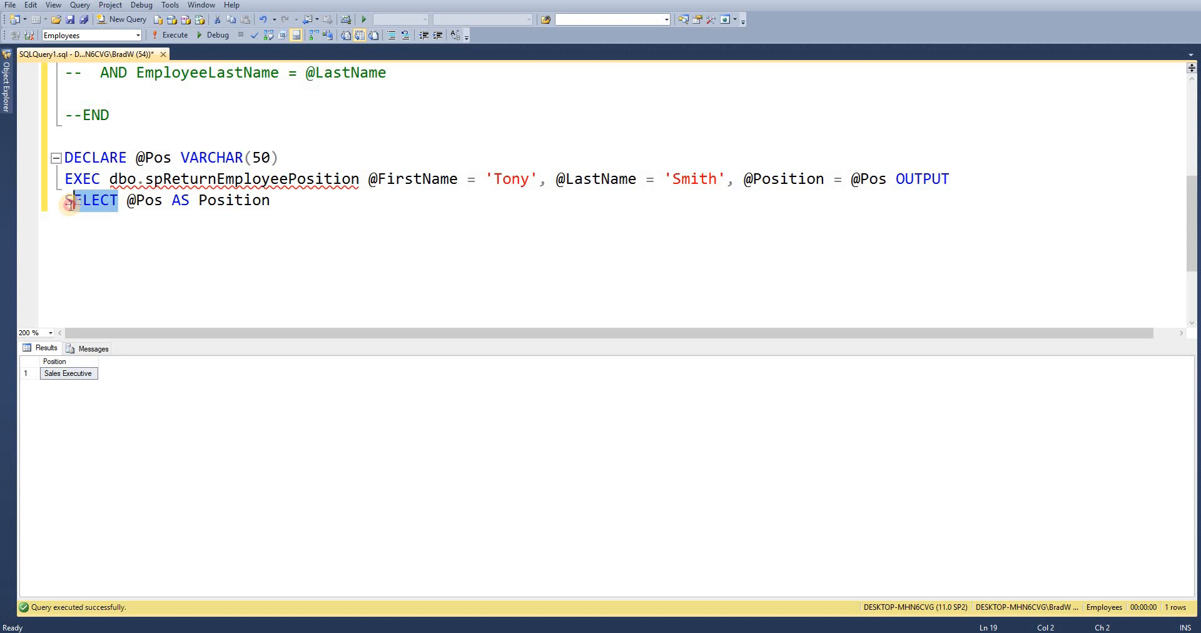
{"action": "double_click", "coordinate": [91, 200]}
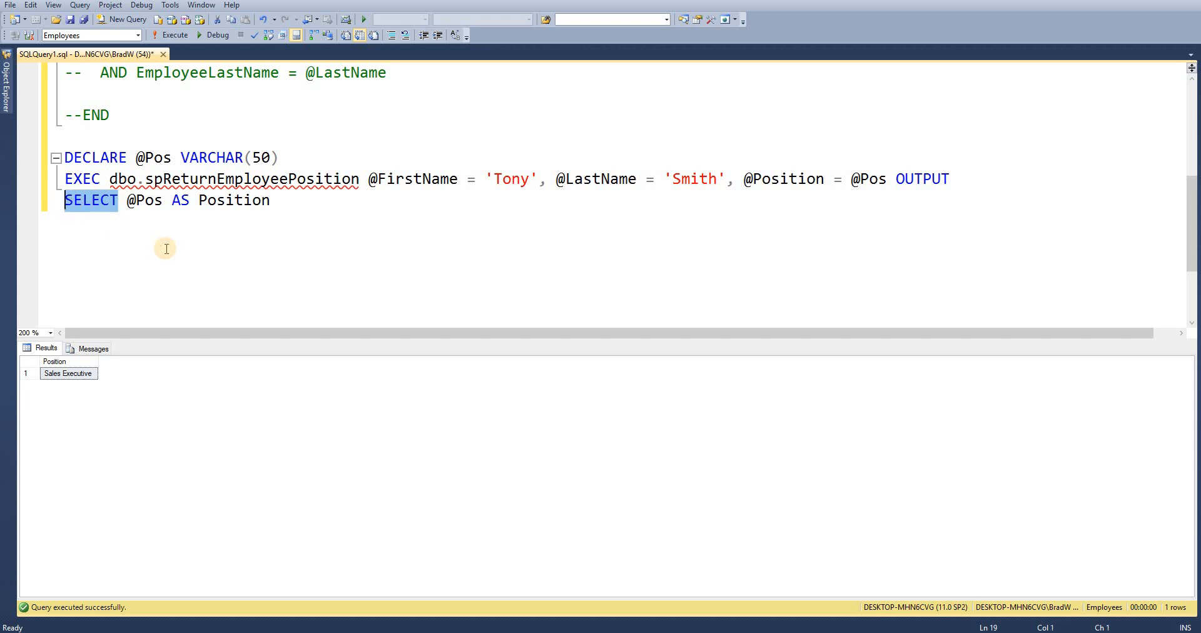